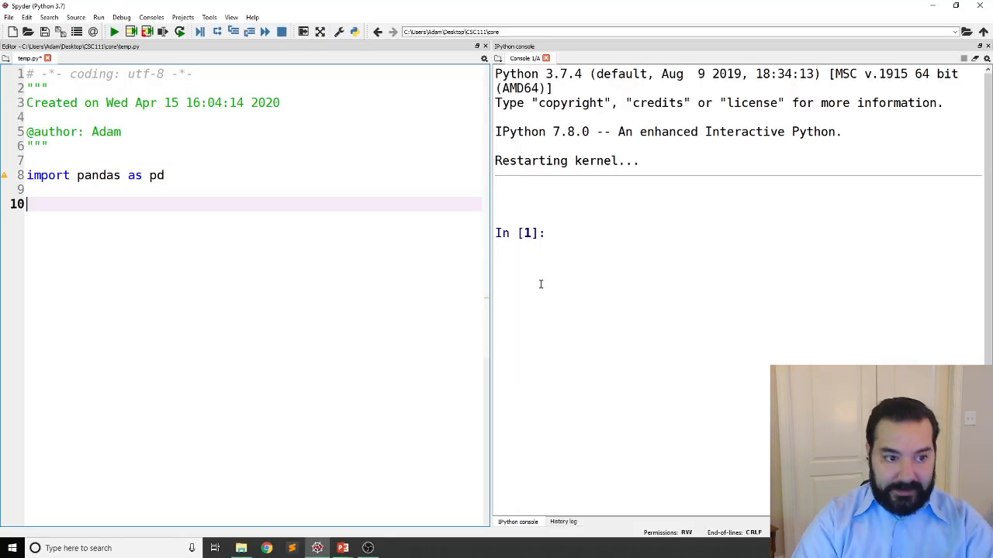
# Write x = pd.Series([35, 200, 70]) and begin its index argument.
pyautogui.write('x')
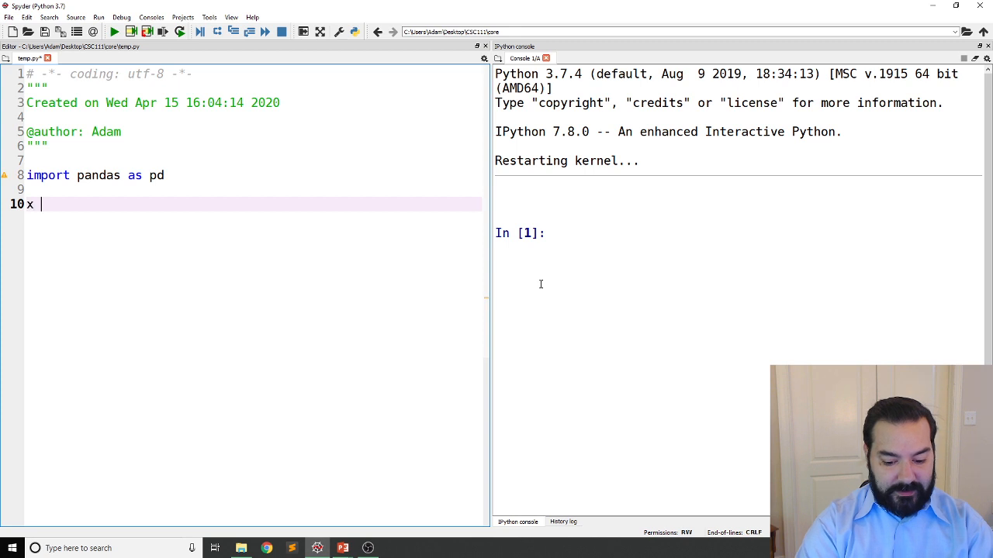
pyautogui.write('= pd.')
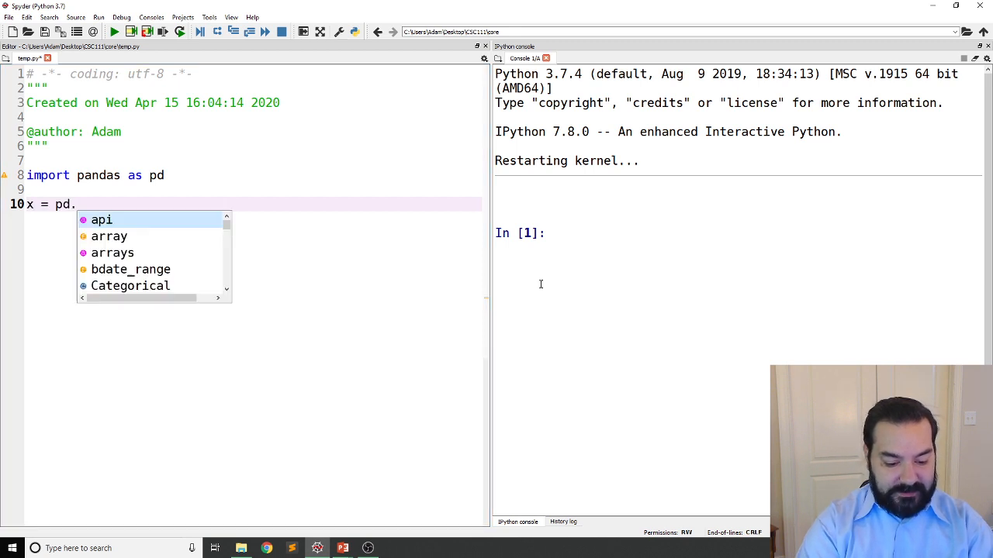
pyautogui.write('Series()')
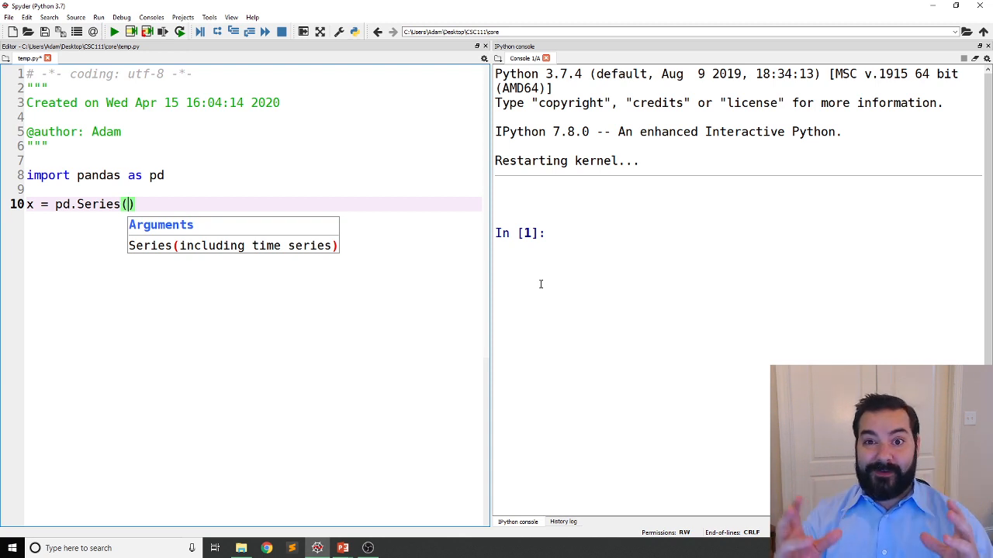
pyautogui.write('[]')
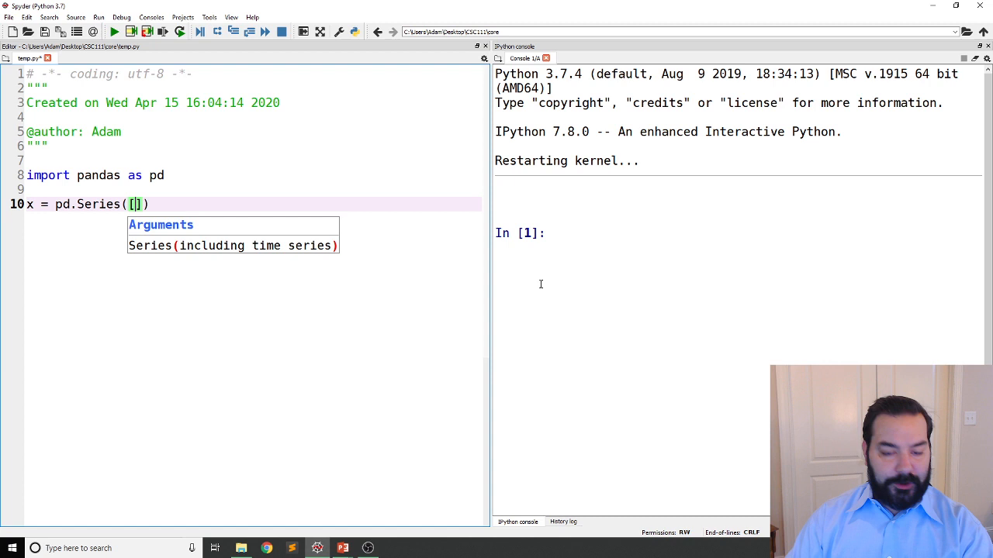
pyautogui.write('35')
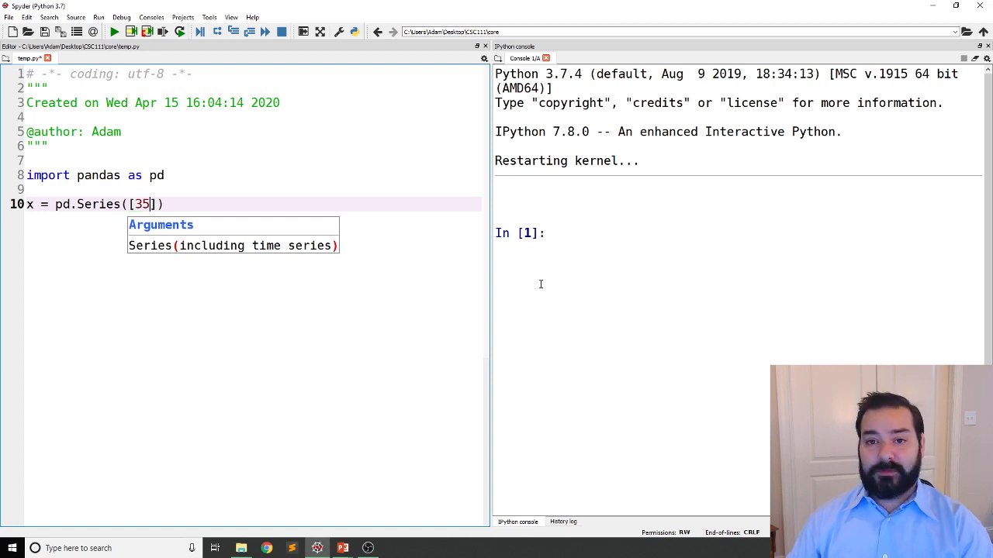
pyautogui.write(', 200')
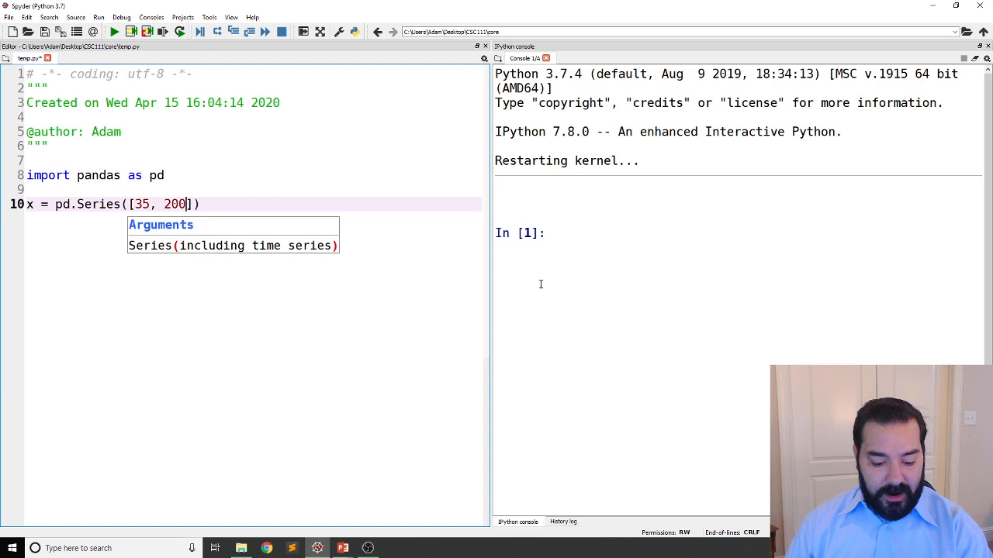
pyautogui.write(',')
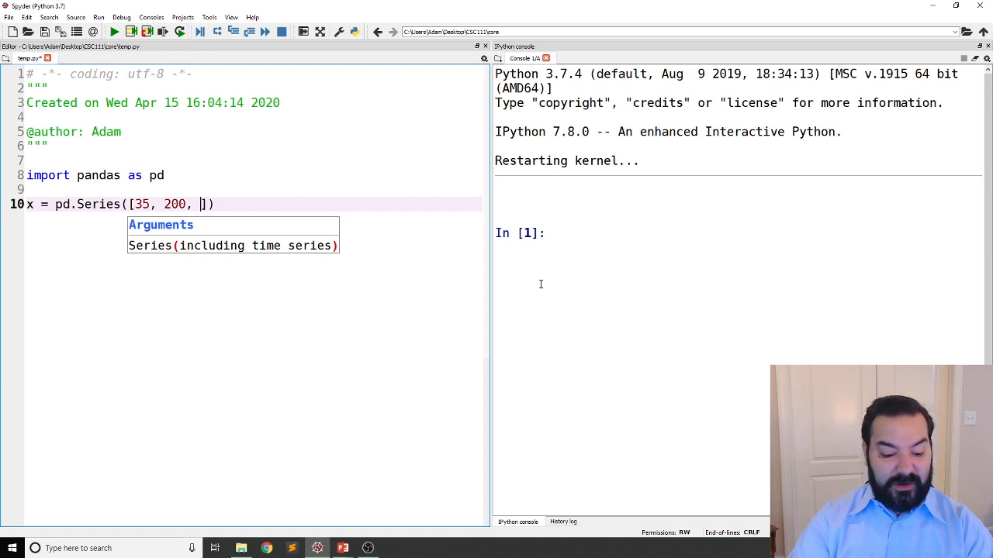
pyautogui.write('60')
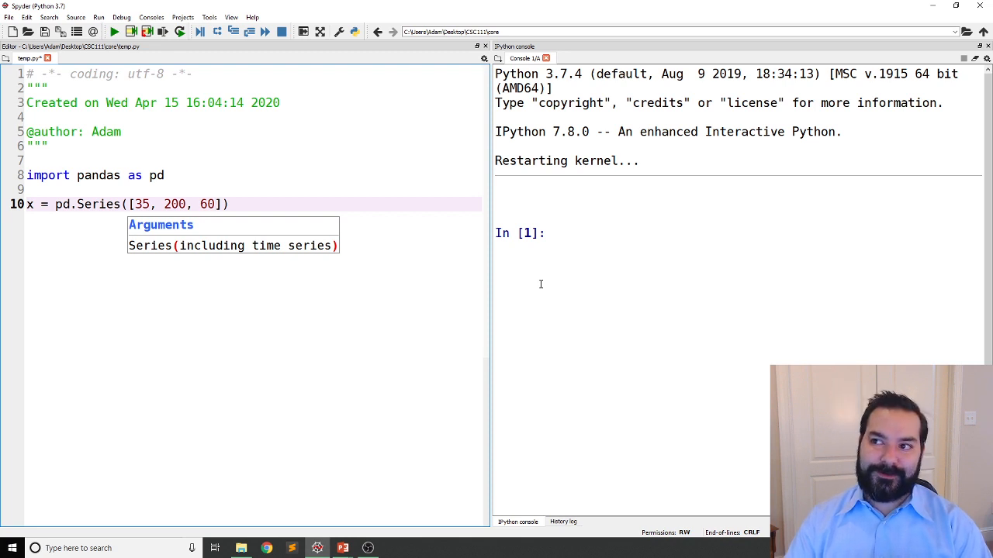
pyautogui.write('7')
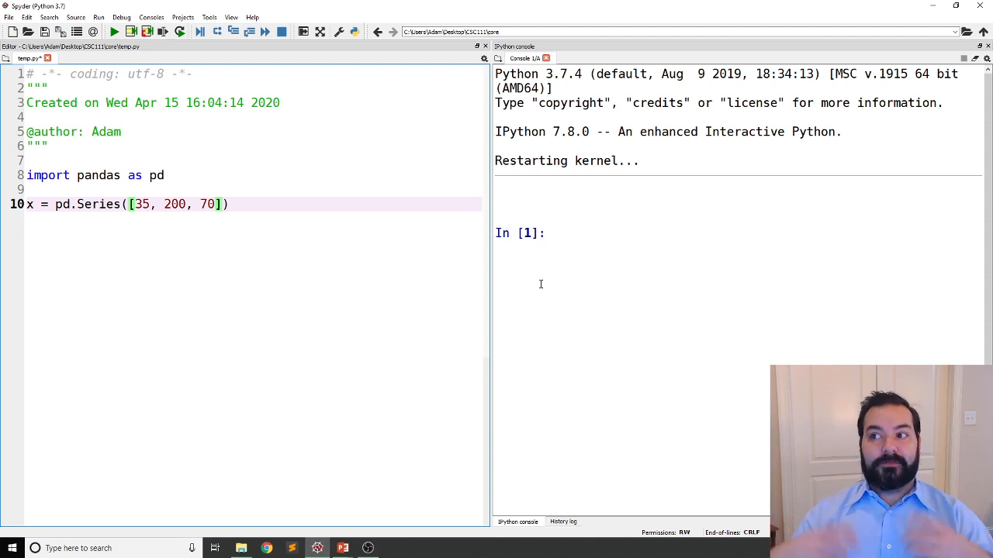
pyautogui.write(',')
pyautogui.write('index)')
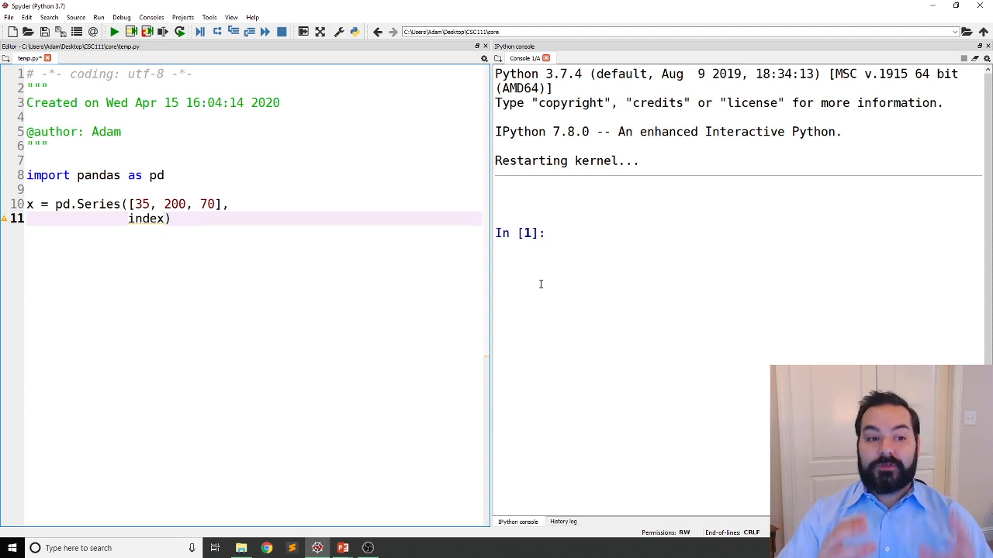
# Add index=['age', 'weight', 'height'] to the Series call and move below it.
pyautogui.write('=')
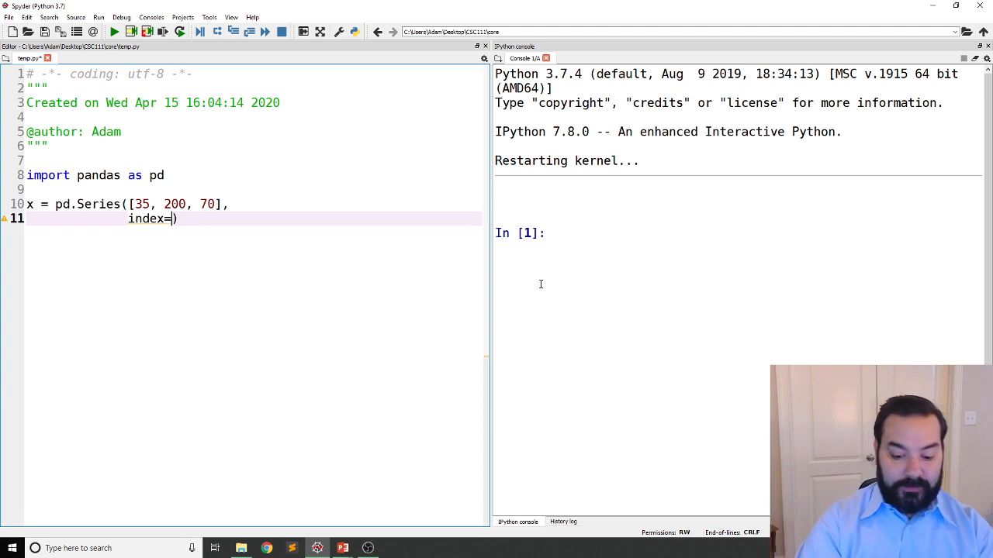
pyautogui.write("['age']")
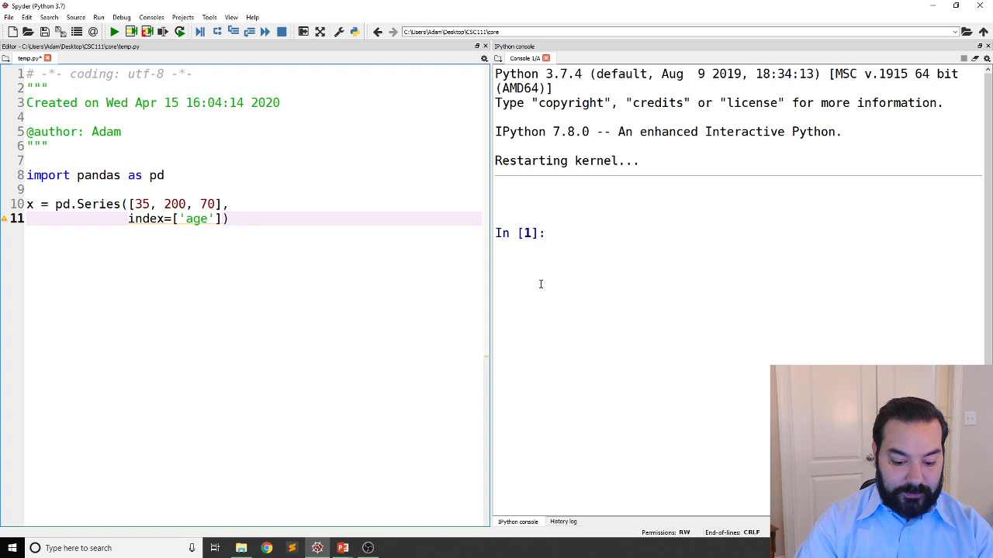
pyautogui.write(", '")
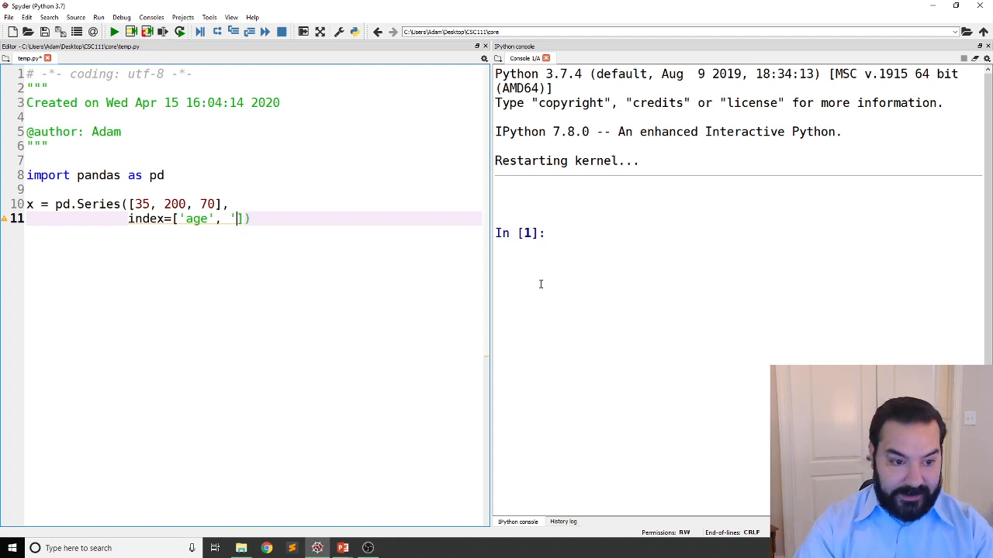
pyautogui.write('weight')
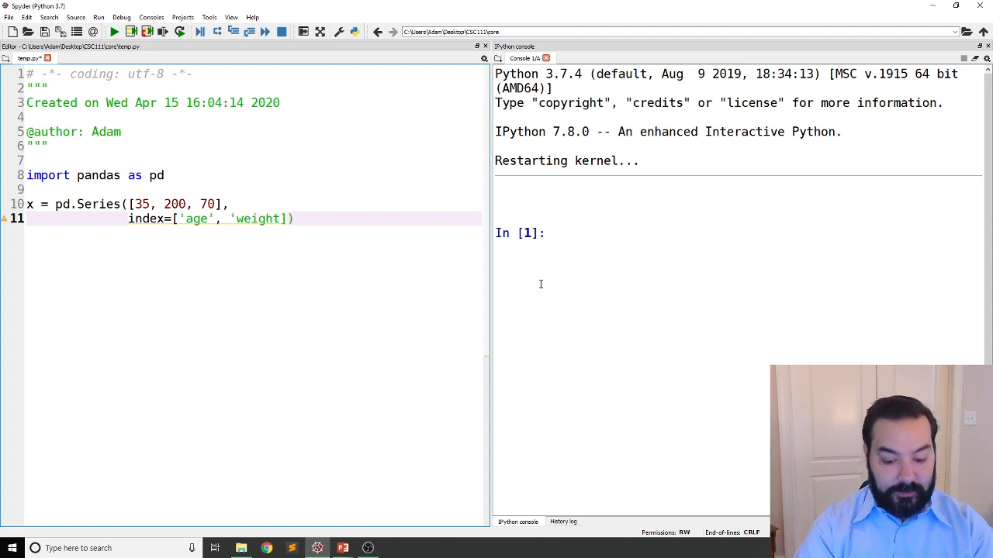
pyautogui.write(", '")
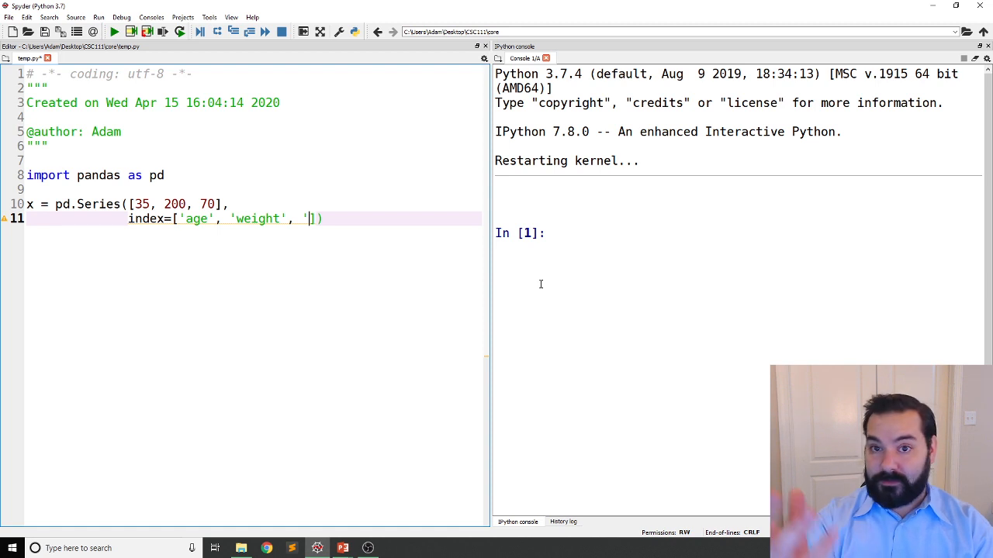
pyautogui.write("height'")
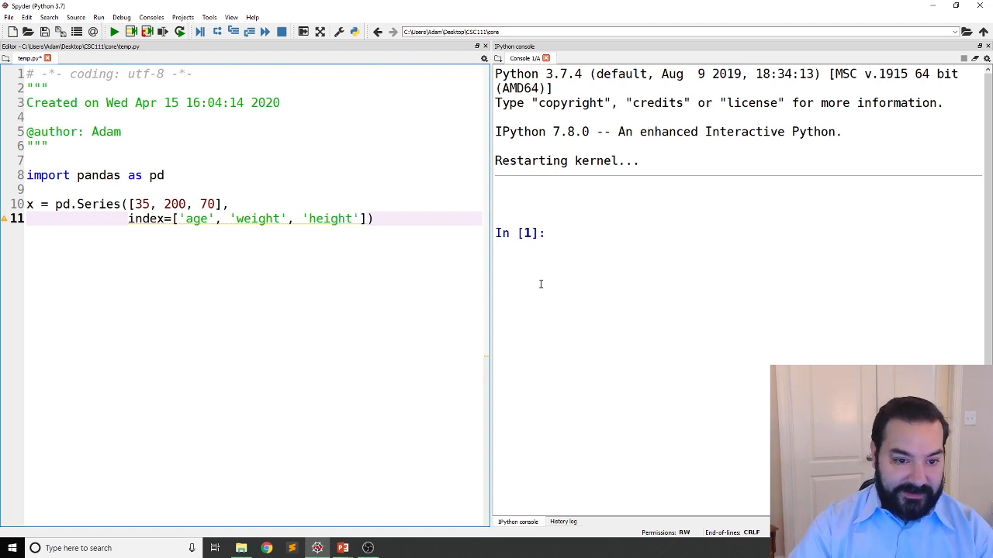
pyautogui.click(376, 219)
pyautogui.write('print(x)')
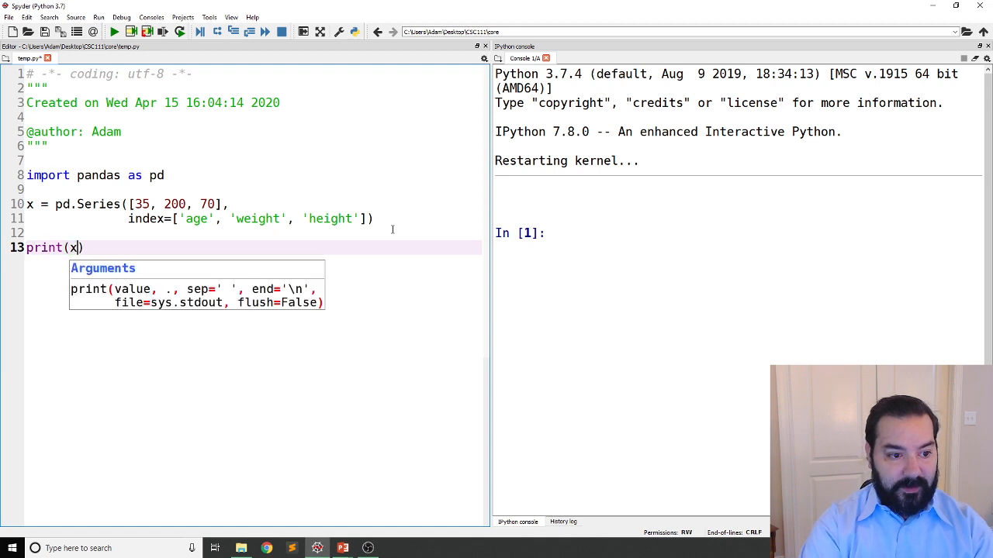
# Run the script and point out the weight 200 and height 70 rows in the printed Series.
pyautogui.click(114, 31)
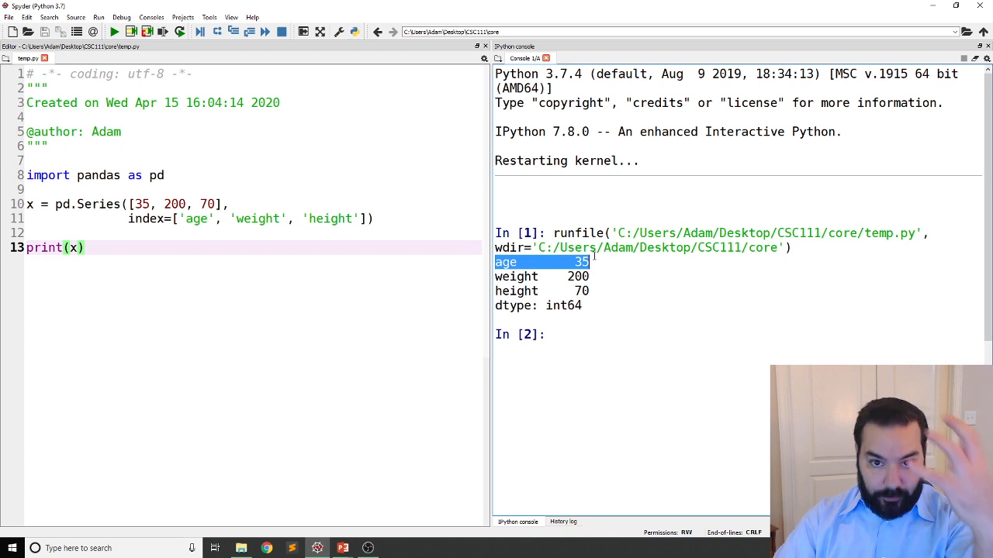
pyautogui.moveTo(431, 260)
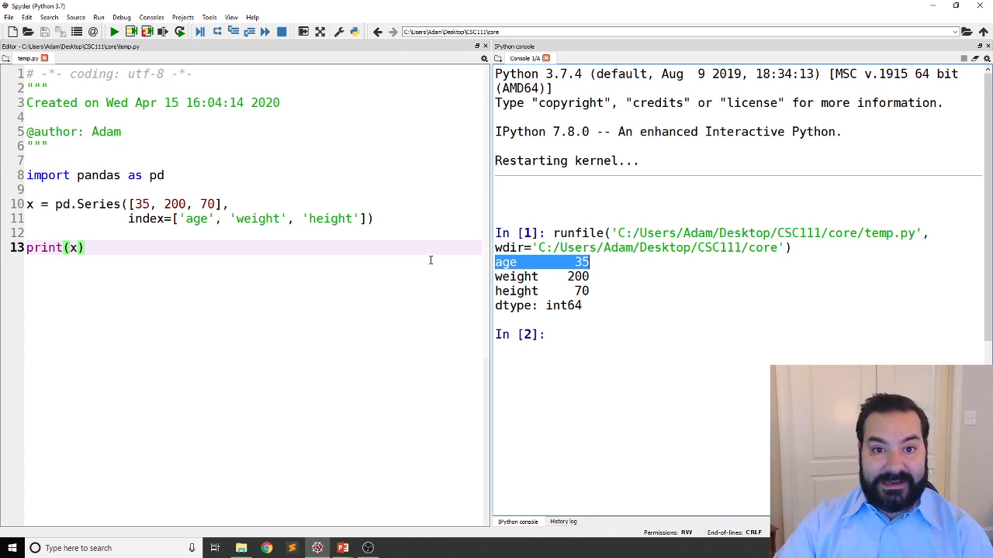
pyautogui.click(542, 276)
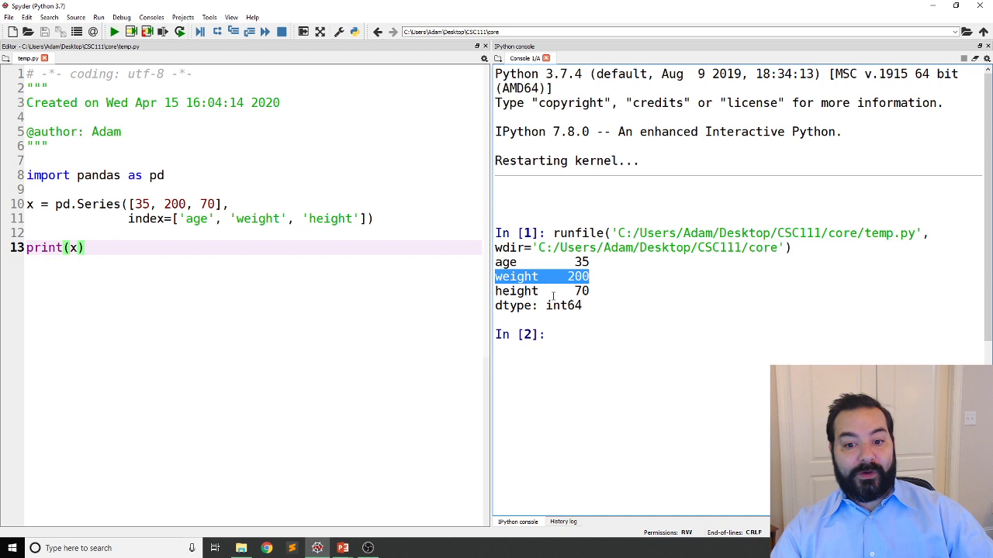
pyautogui.click(528, 292)
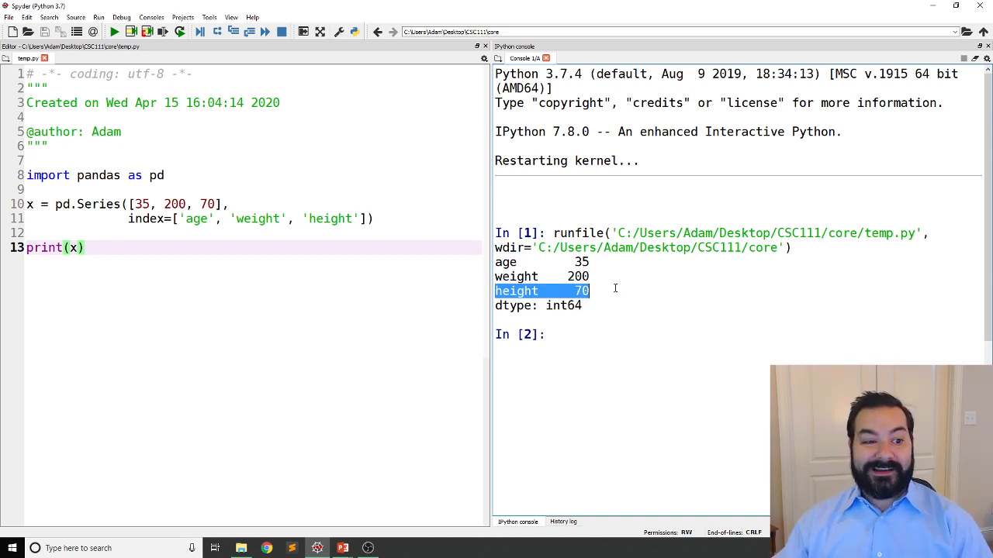
pyautogui.click(75, 248)
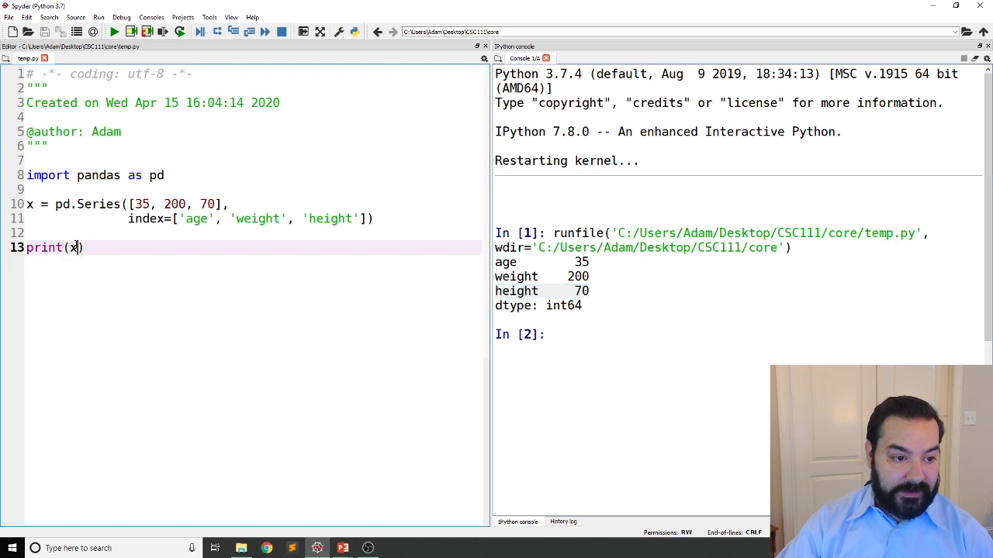
# Change the print line to print(x['height']) and run it so the console shows 70.
pyautogui.write("['h")
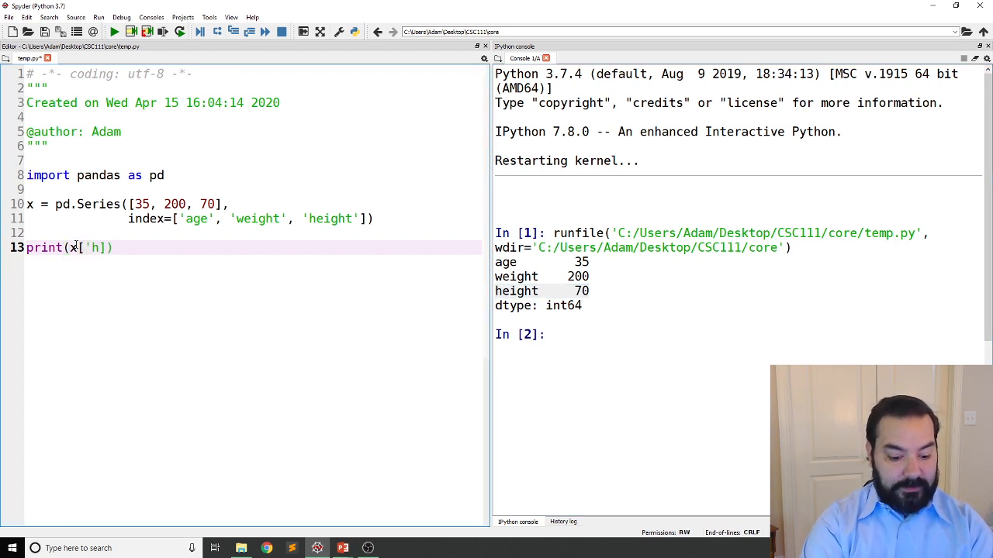
pyautogui.write('eight')
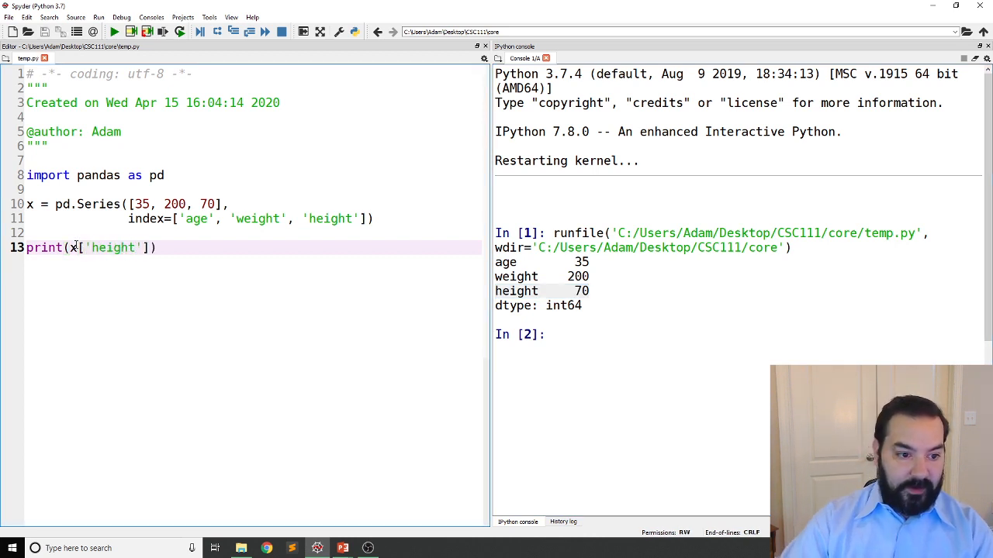
pyautogui.moveTo(121, 17)
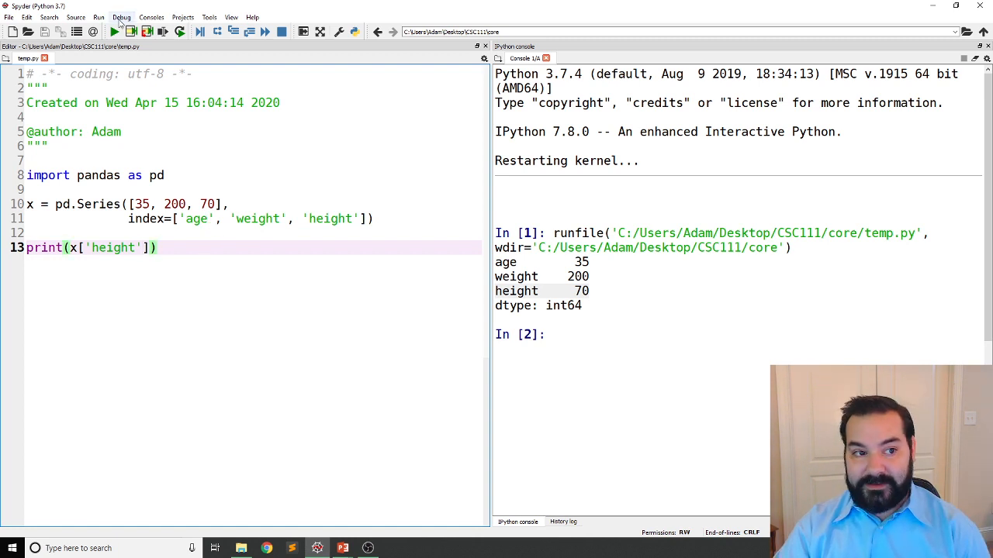
pyautogui.click(113, 31)
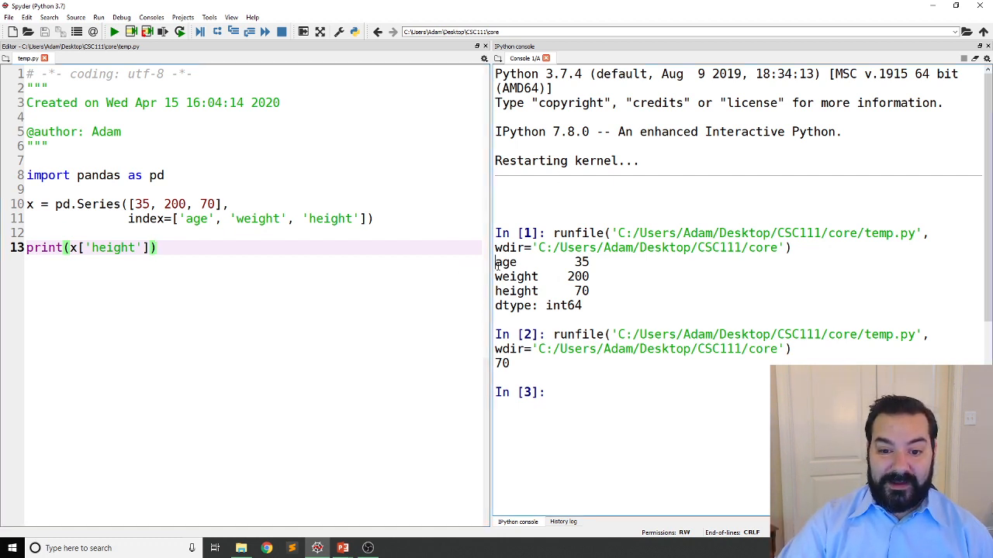
pyautogui.moveTo(497, 262); pyautogui.dragTo(590, 292)
pyautogui.write('d')
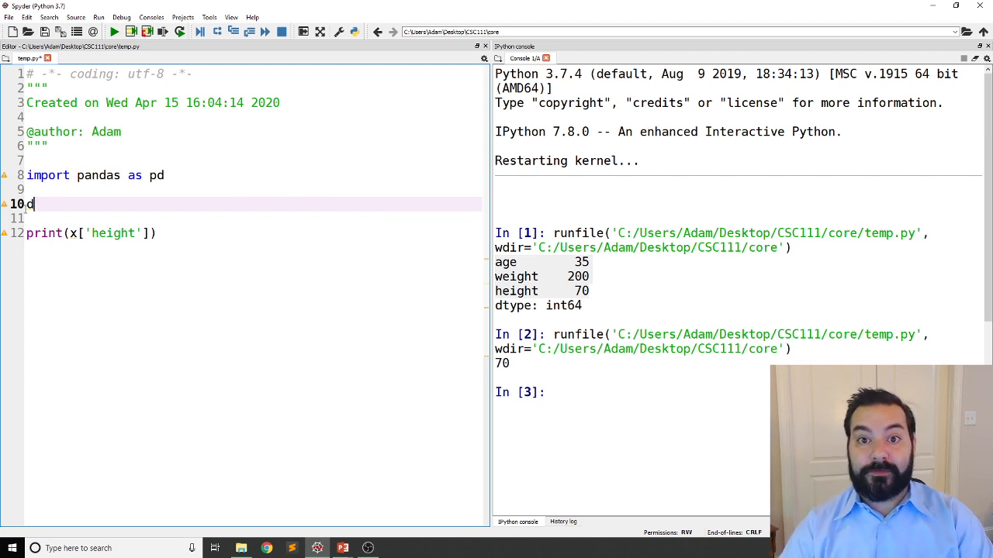
# Write d = {'age': [35, 21, 25, 45, 18]} to start the dictionary.
pyautogui.write('=')
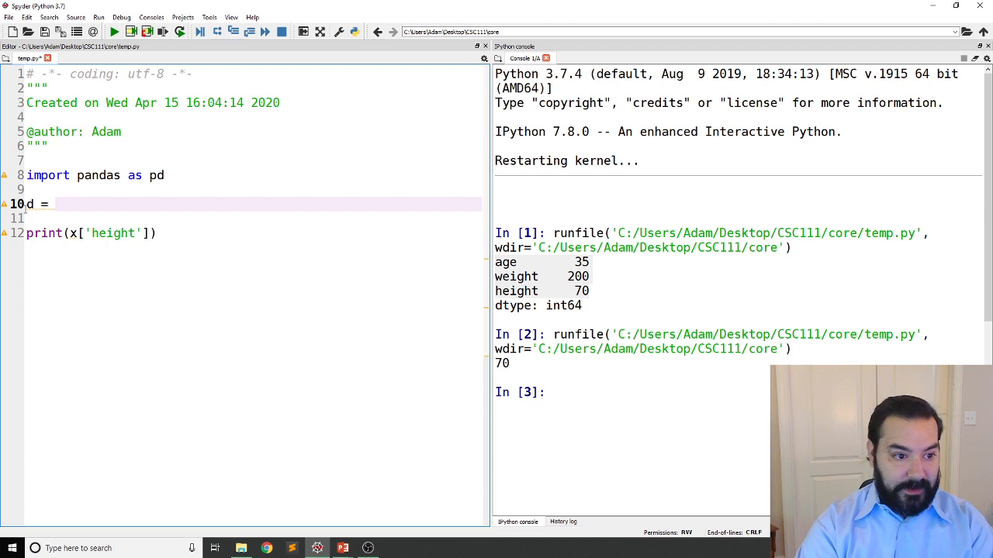
pyautogui.write("{'a")
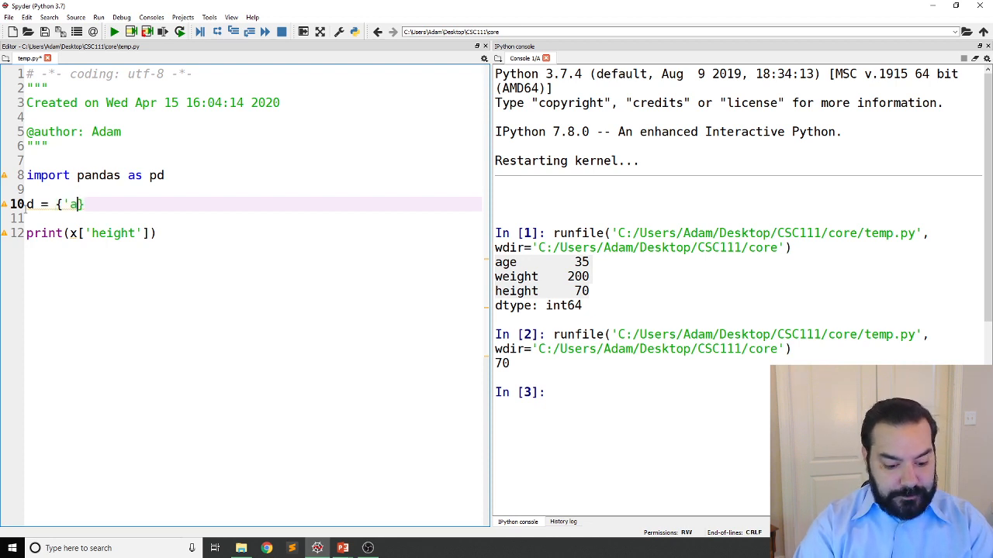
pyautogui.write("ge':")
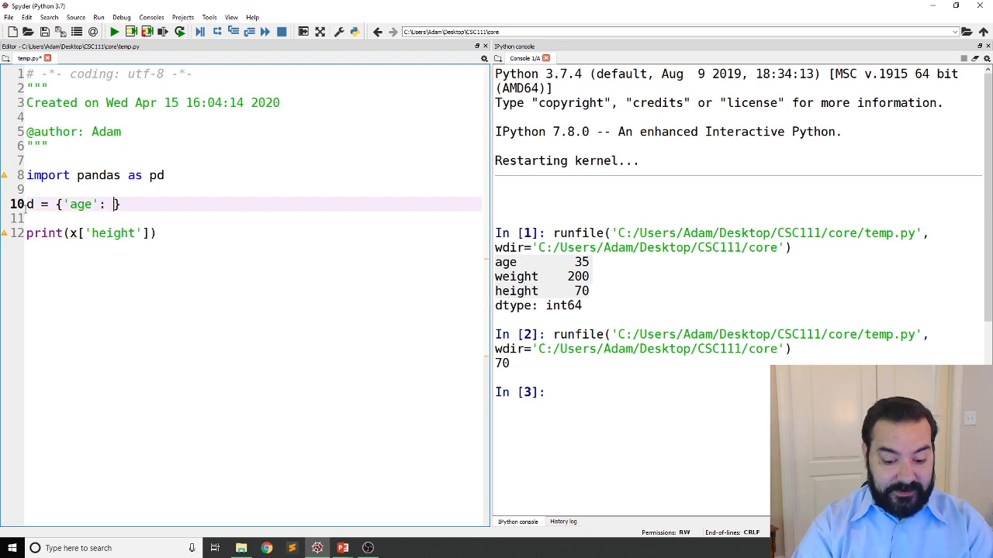
pyautogui.write('[]')
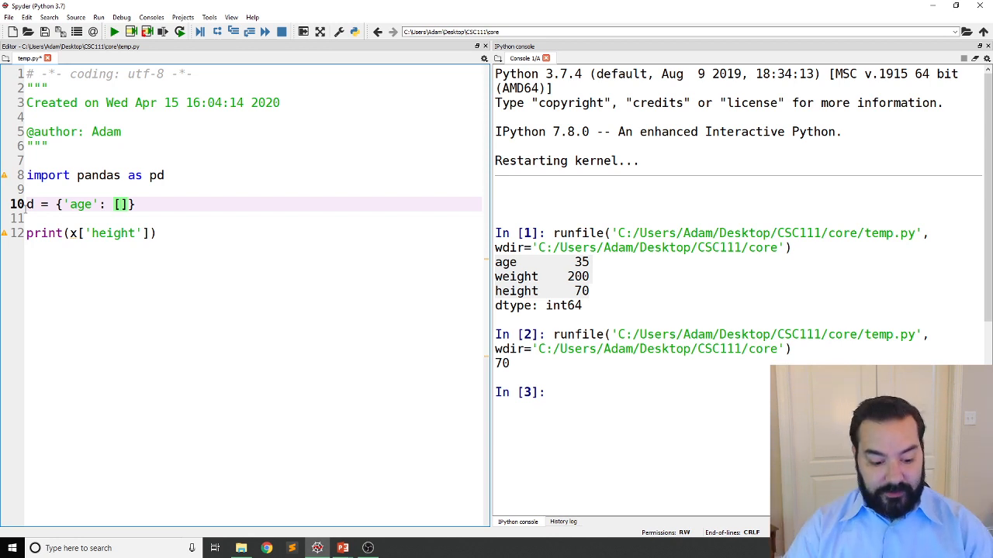
pyautogui.write('35,')
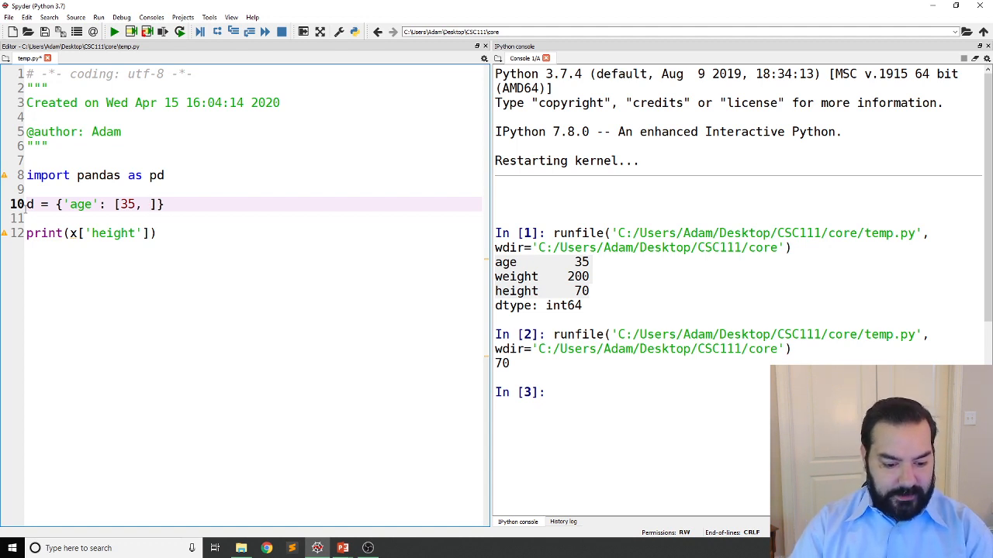
pyautogui.write('21,')
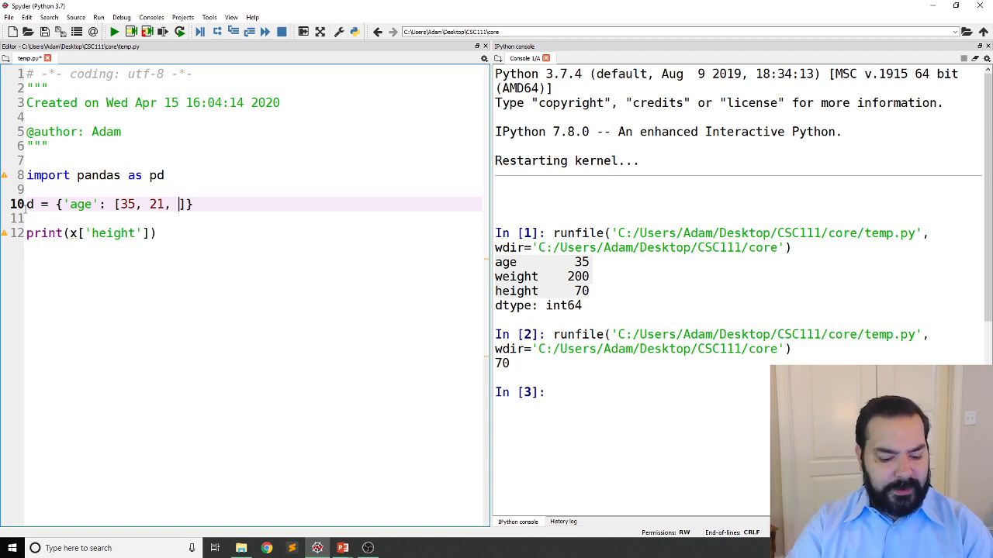
pyautogui.write('25')
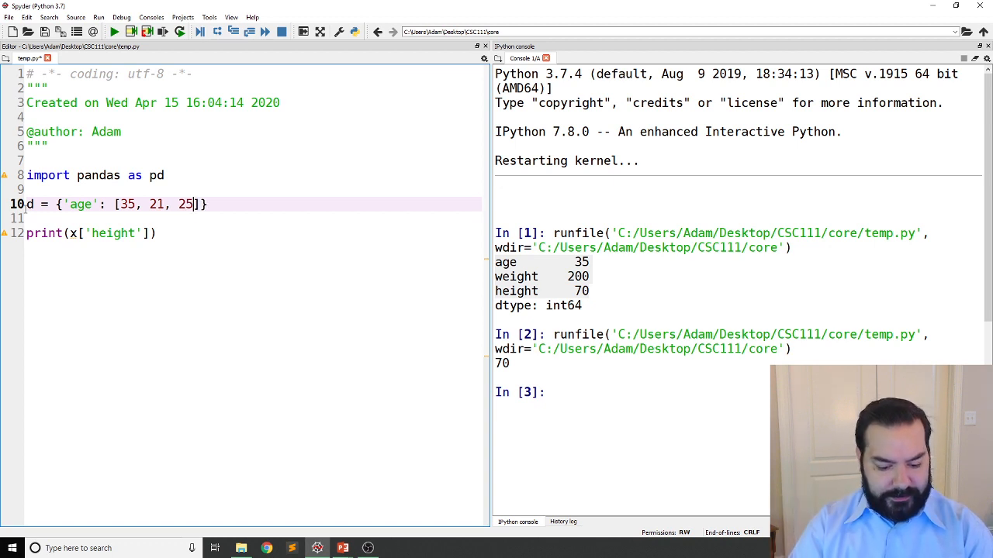
pyautogui.write(', 45,')
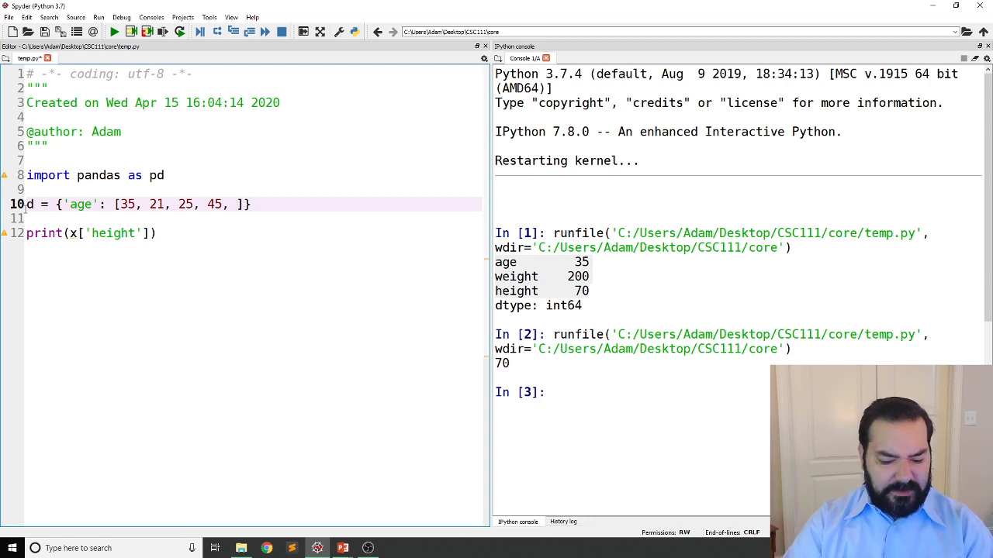
pyautogui.write('18')
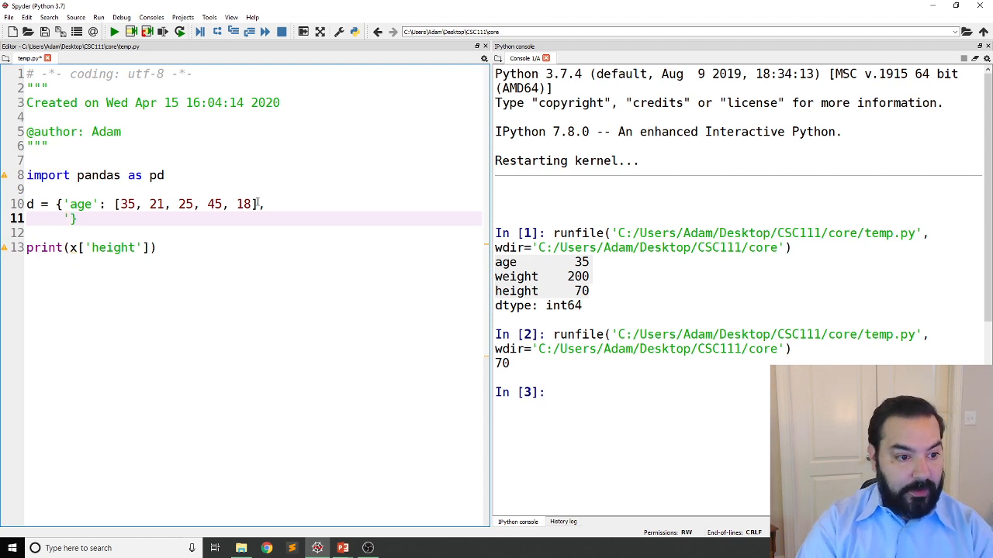
# Add the 'weight' list [200, 135, 150, 180, 125] and an empty 'height' key.
pyautogui.write('wei')
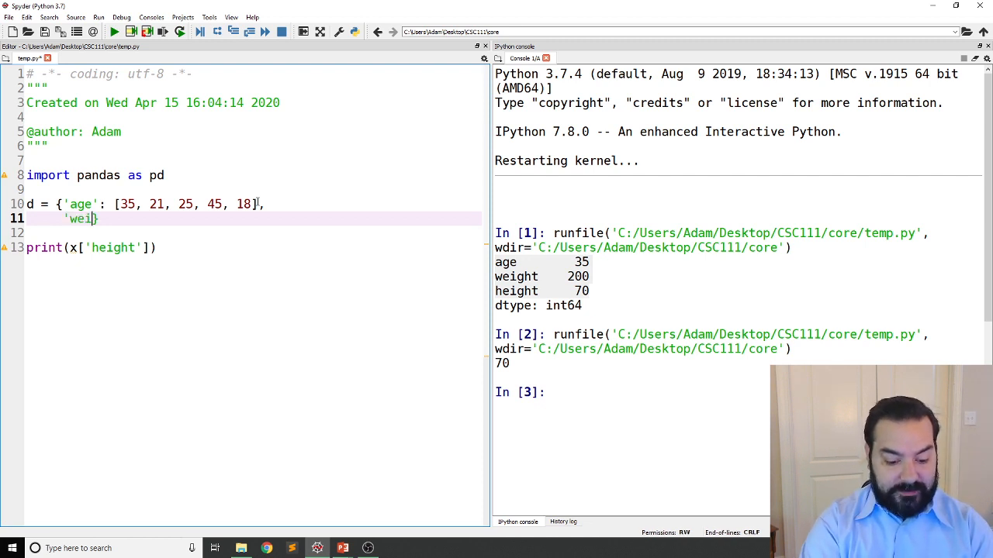
pyautogui.write("ght': [],")
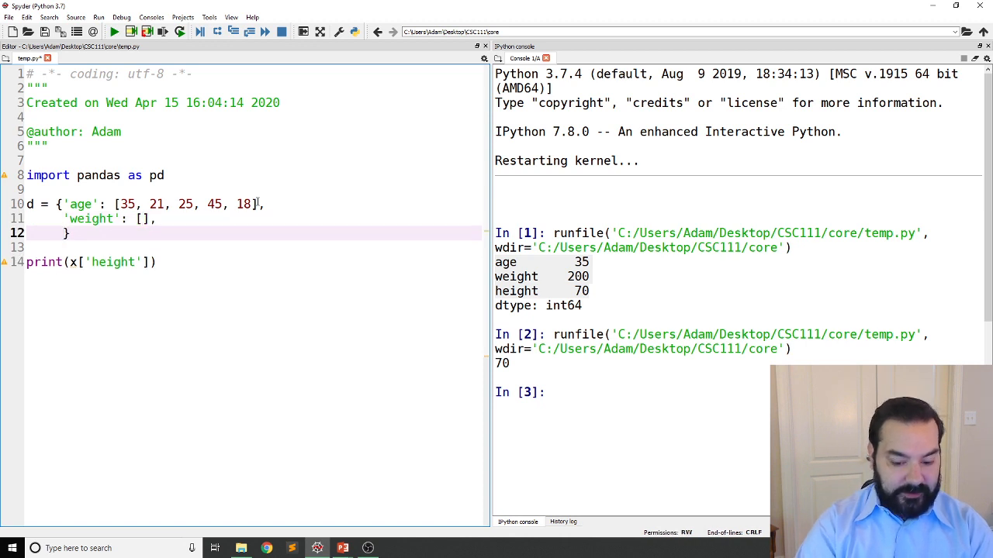
pyautogui.write("height': [")
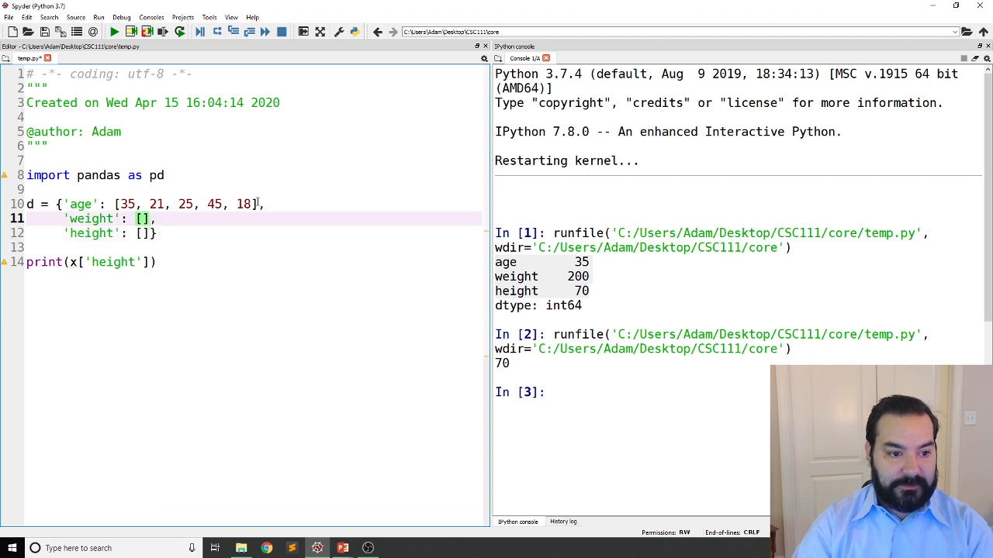
pyautogui.write('200,')
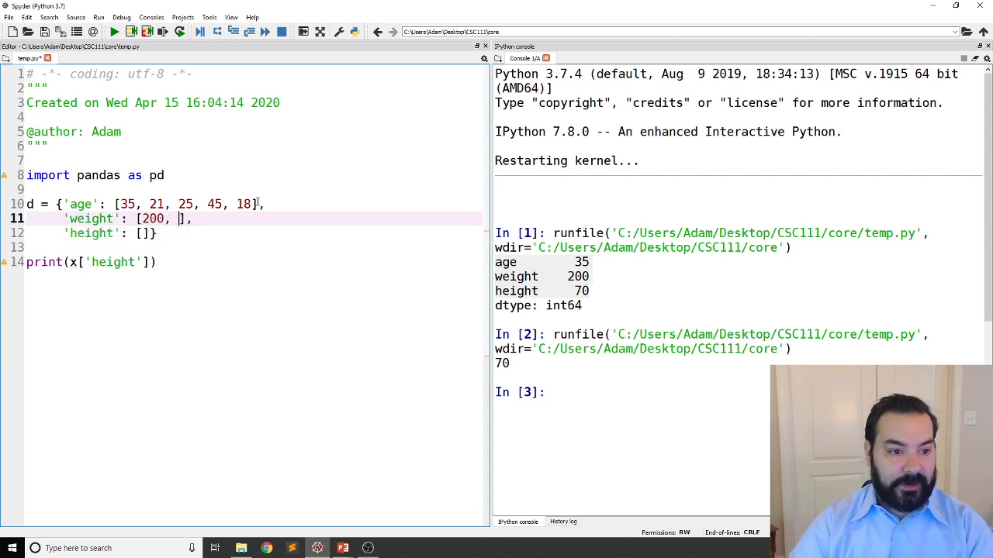
pyautogui.write('13')
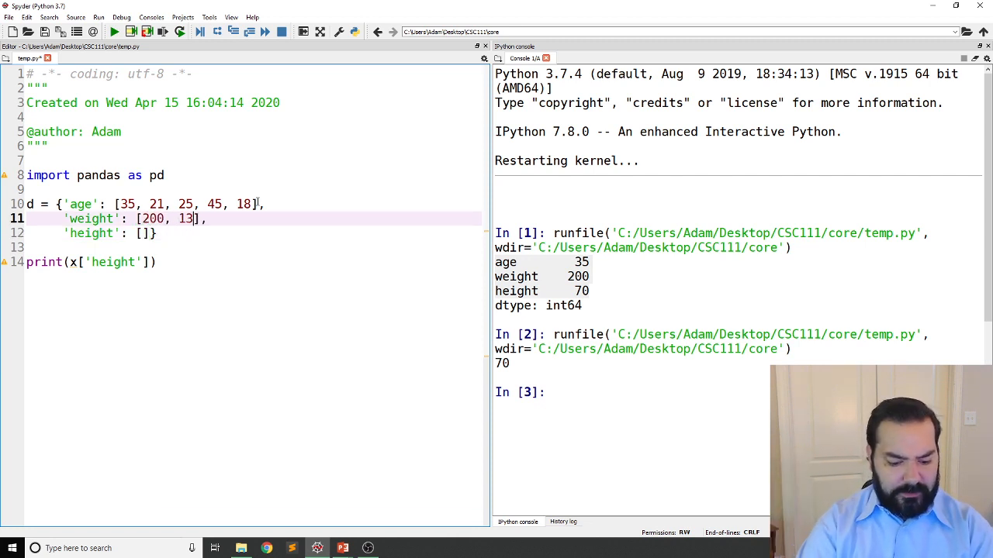
pyautogui.write('5,')
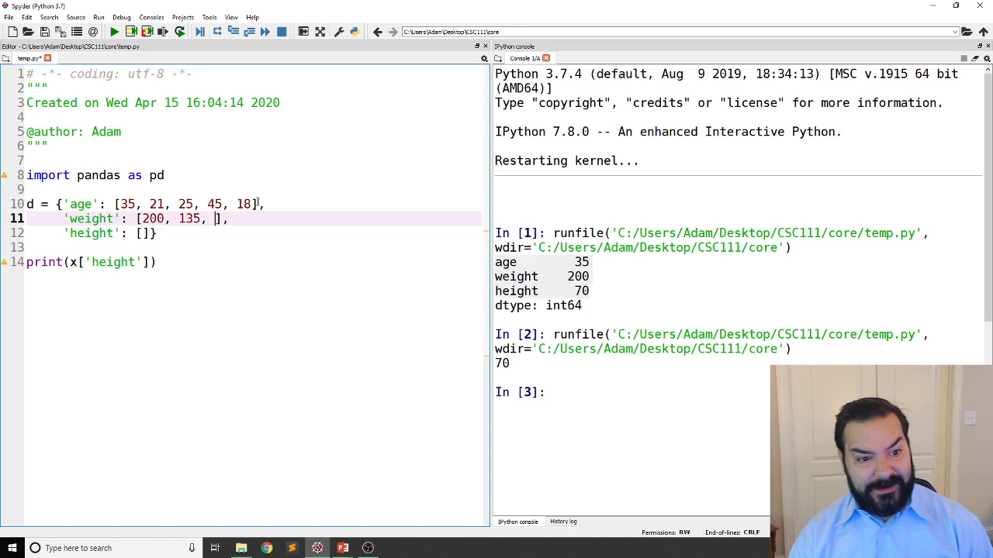
pyautogui.write('150,')
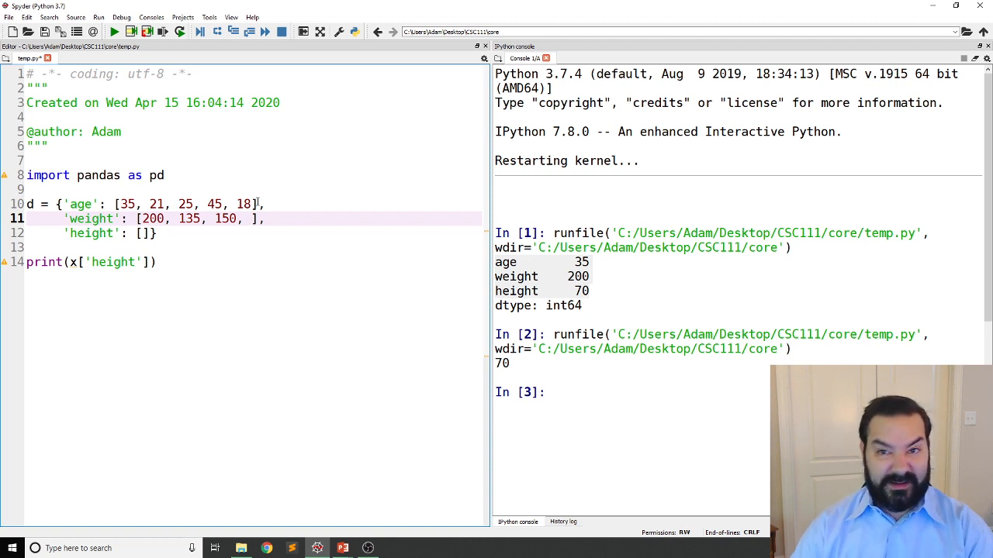
pyautogui.write('1')
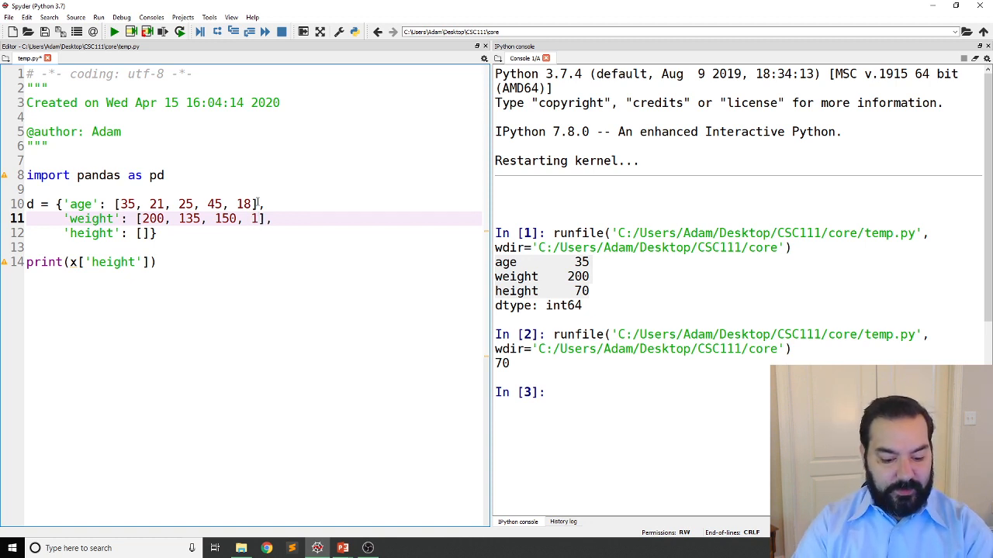
pyautogui.write('80,')
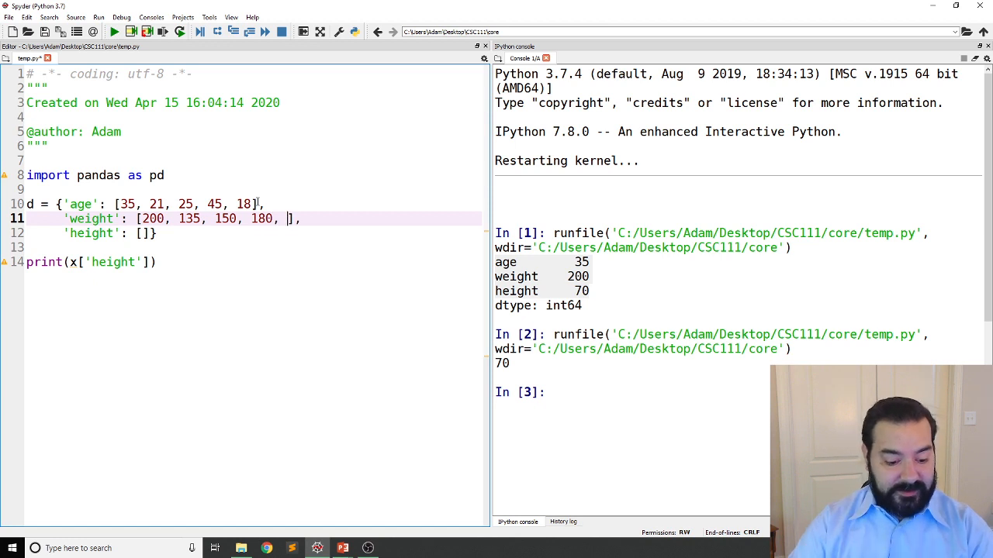
pyautogui.write('12')
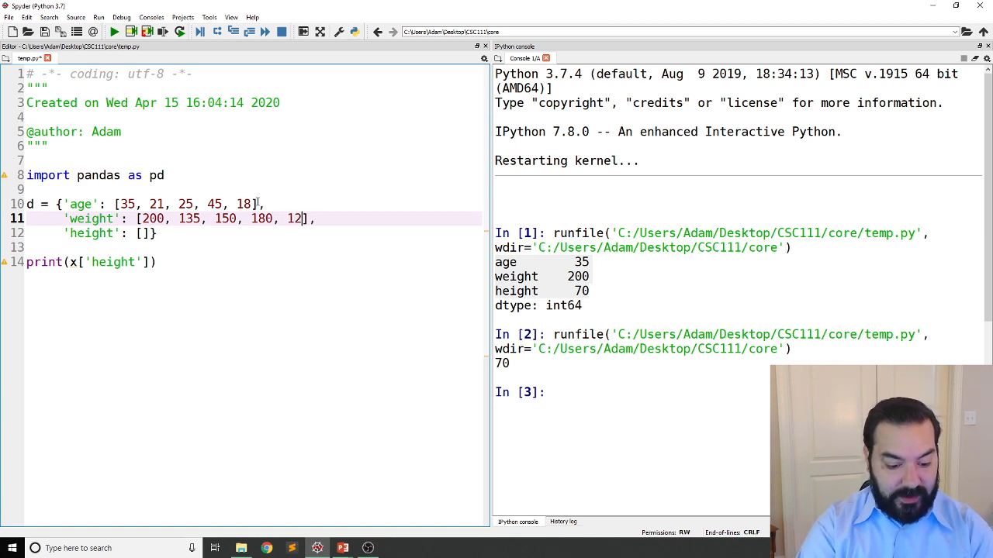
pyautogui.write('5')
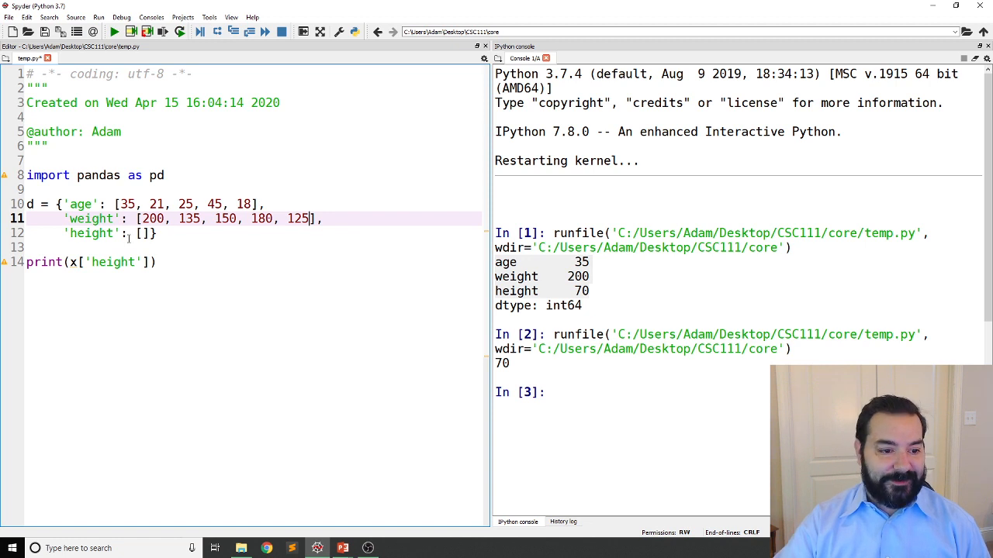
# Fill the 'height' list with [70, 55, 69, 75, 58] and begin a df line.
pyautogui.click(140, 232)
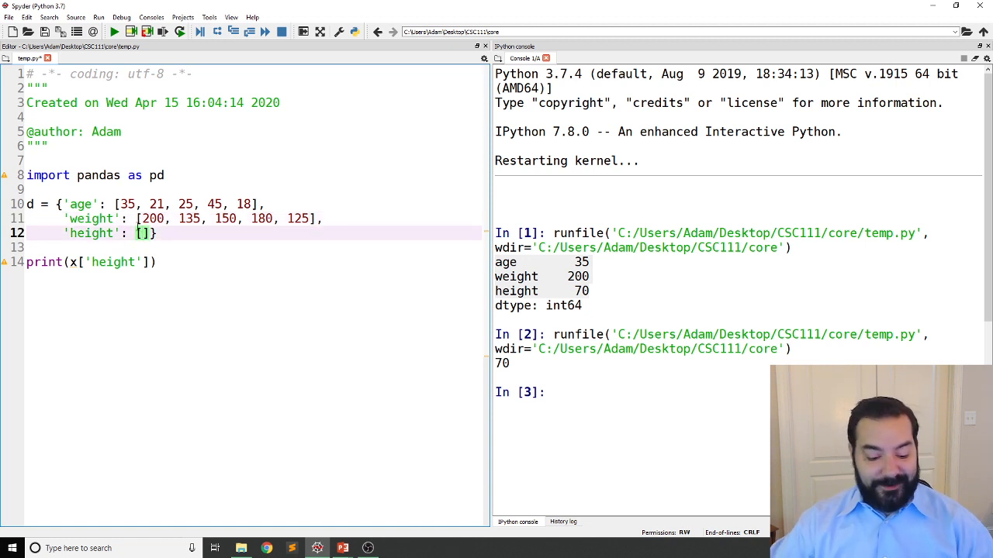
pyautogui.write('70,')
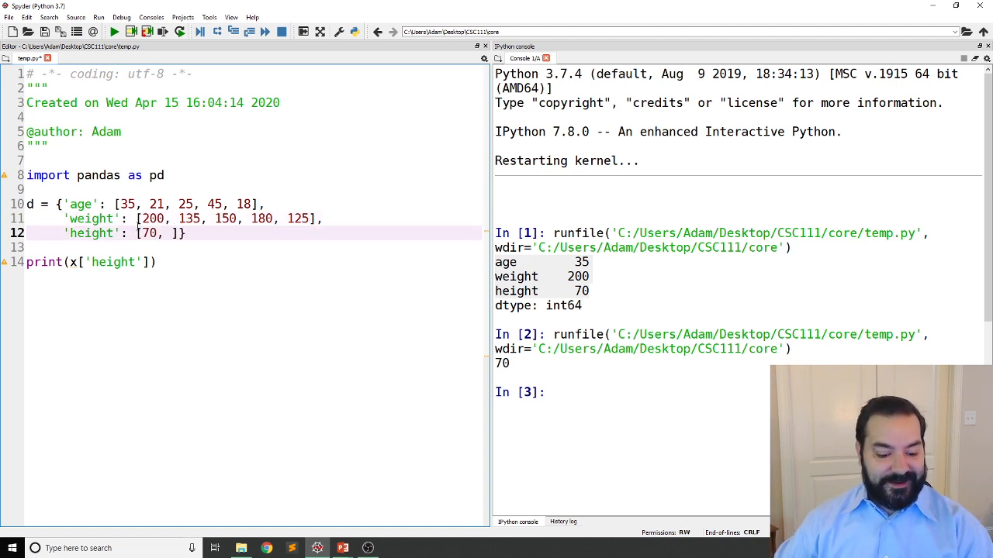
pyautogui.write('55,')
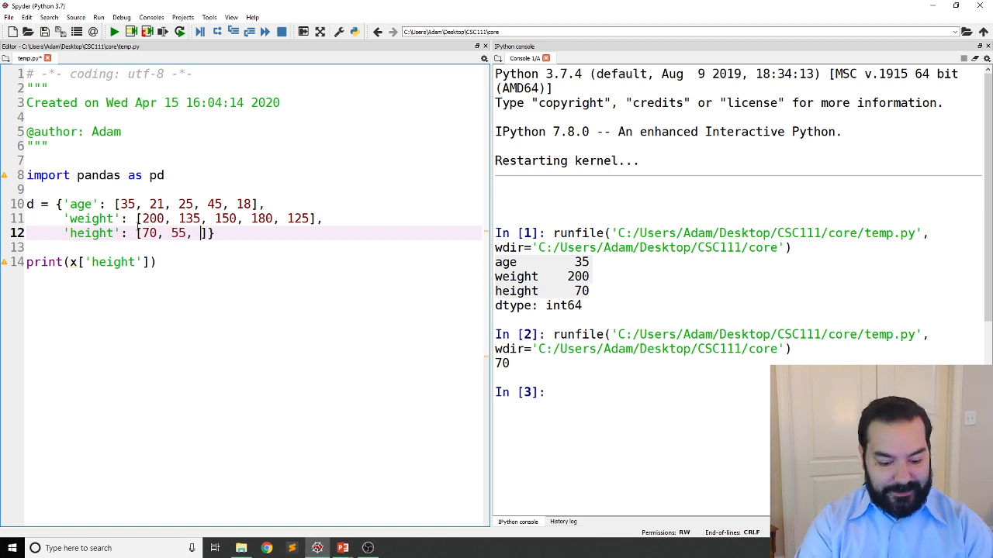
pyautogui.write('69,')
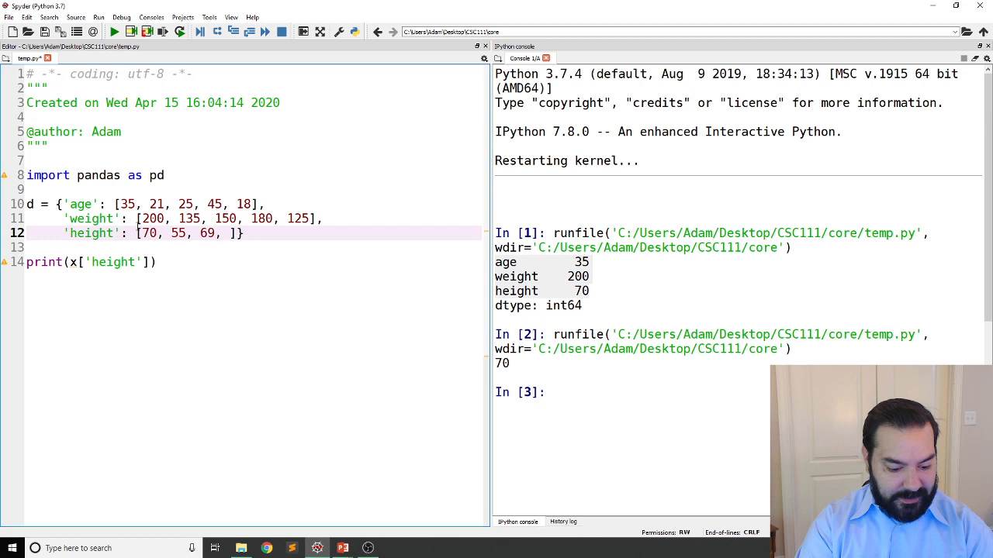
pyautogui.write('75,')
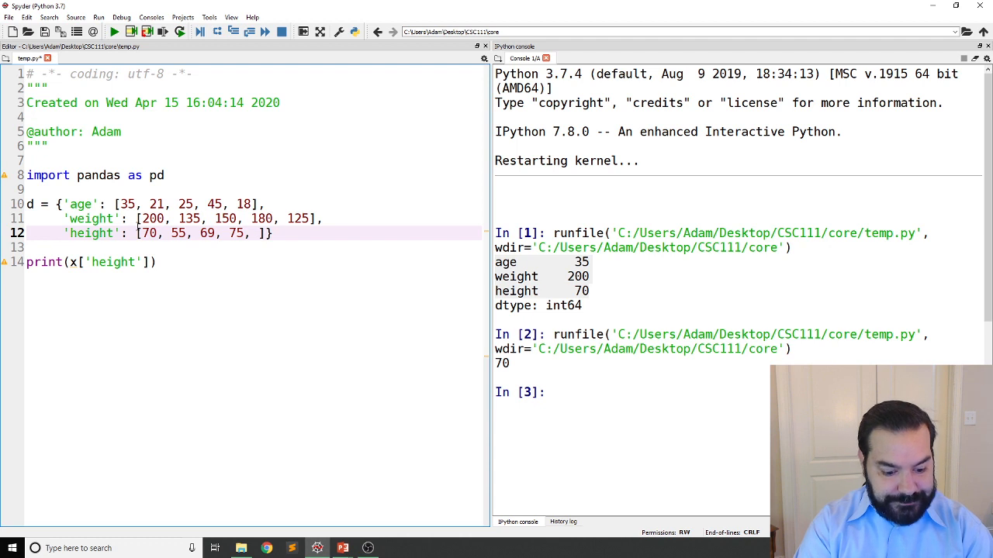
pyautogui.write('58')
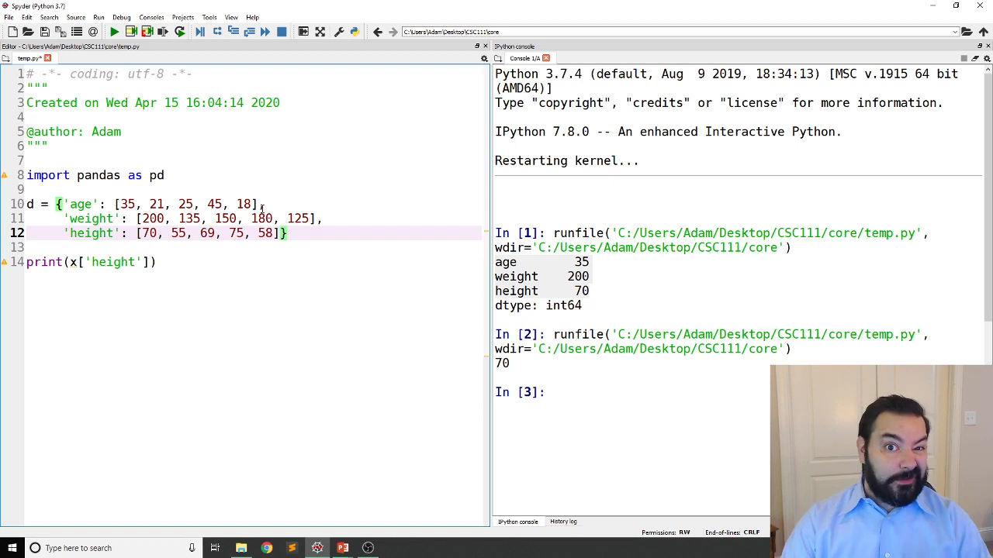
pyautogui.write('df')
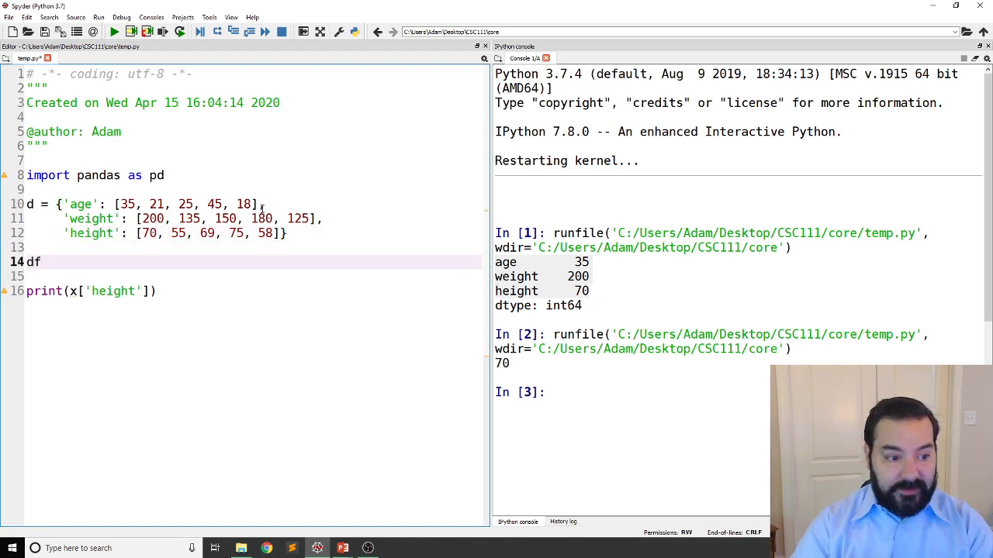
# Write df = pd.DataFrame(d) to build the DataFrame from the dictionary.
pyautogui.click(43, 263)
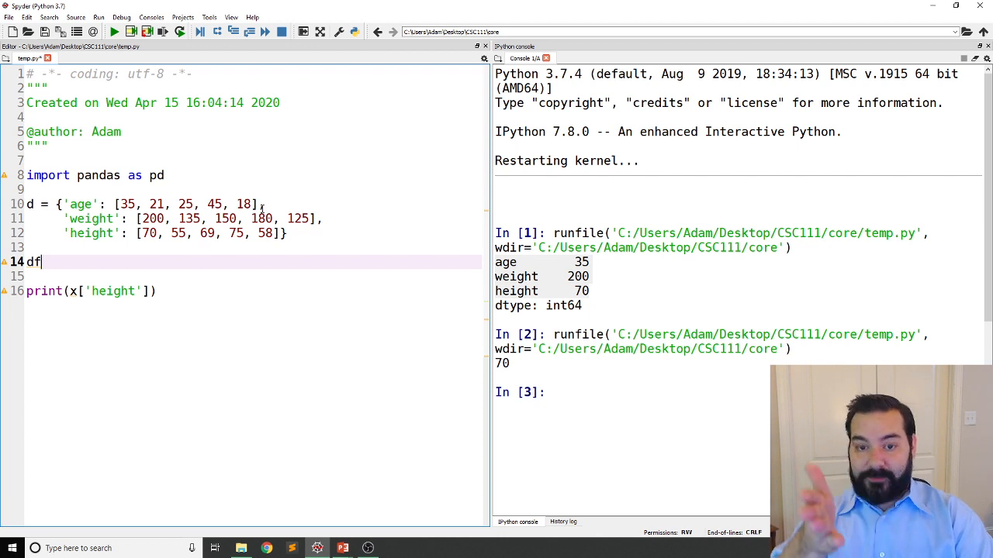
pyautogui.write('= pd.')
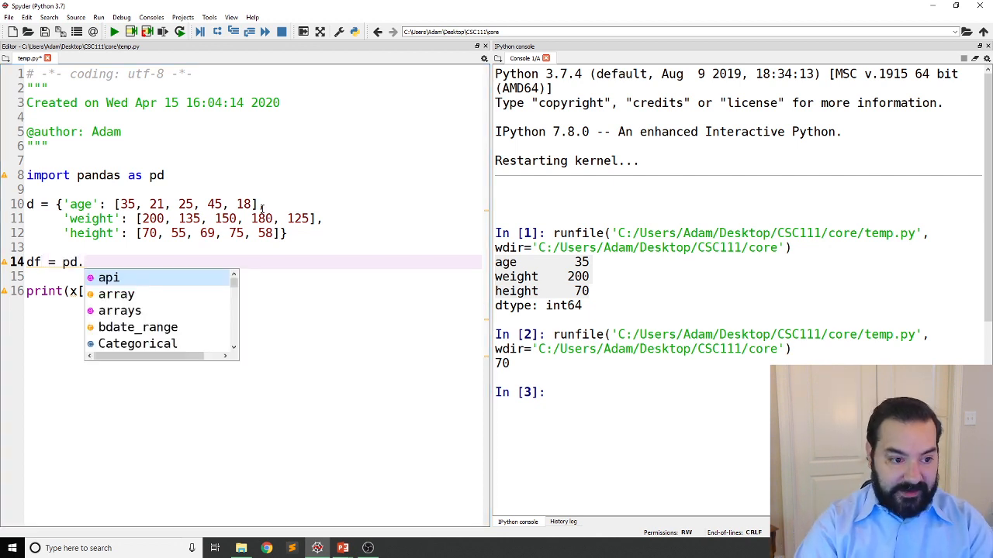
pyautogui.write('DataFrame')
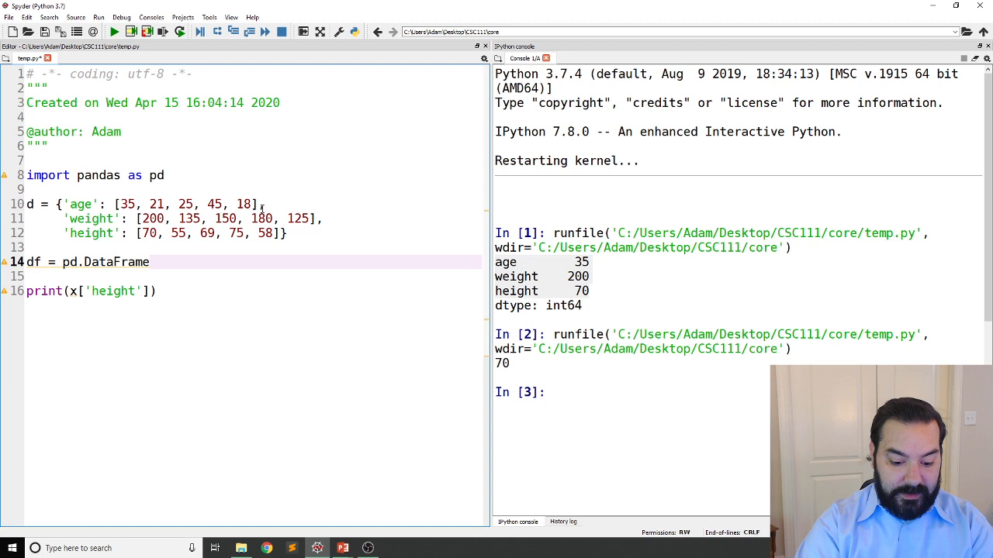
pyautogui.write('()')
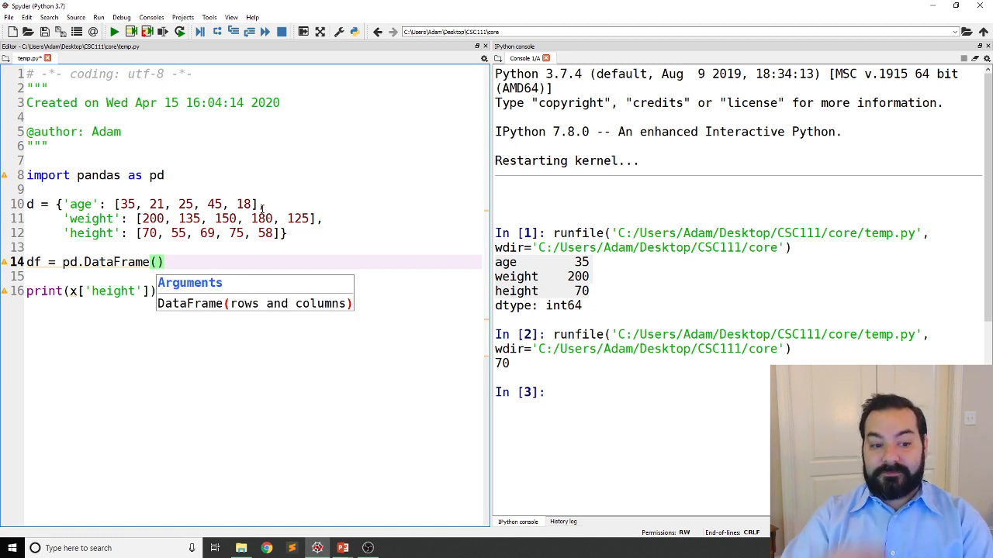
pyautogui.write('d')
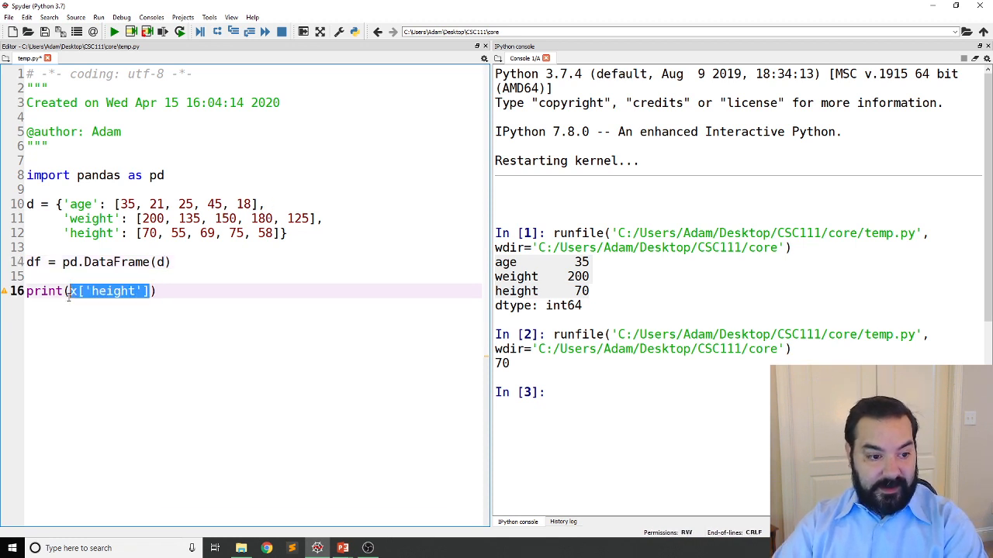
# Run print(d) to show the raw dictionary, then print(df) to show the five-row table.
pyautogui.write('d)')
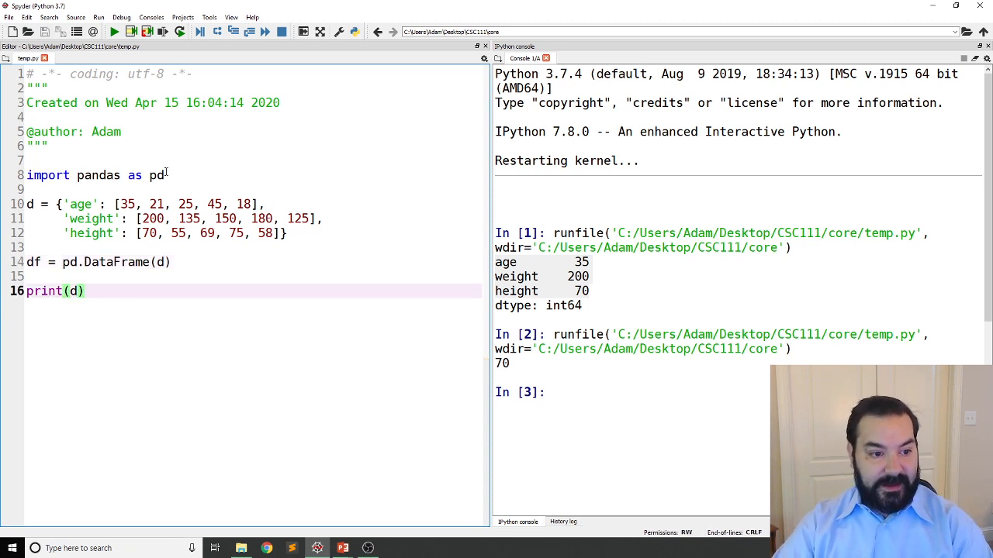
pyautogui.click(113, 31)
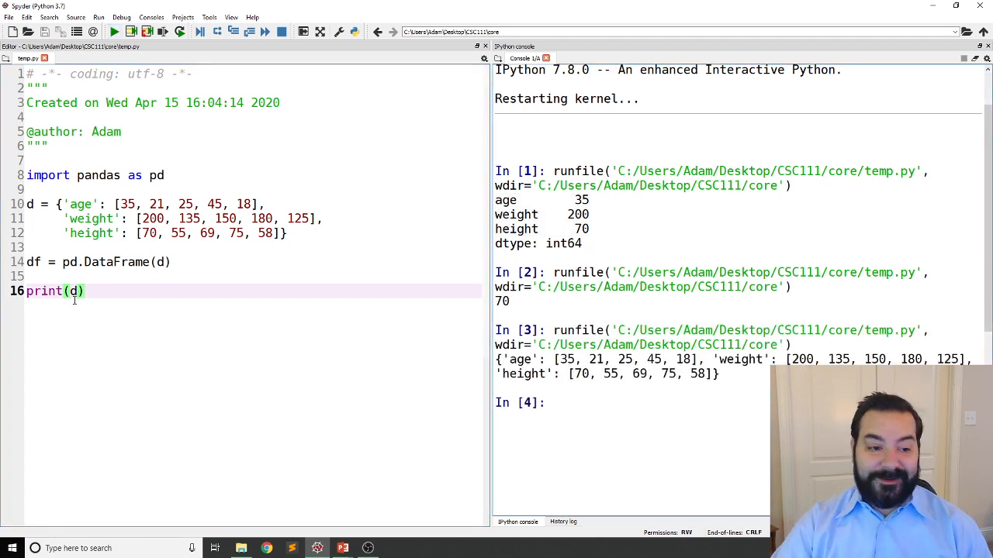
pyautogui.write('f')
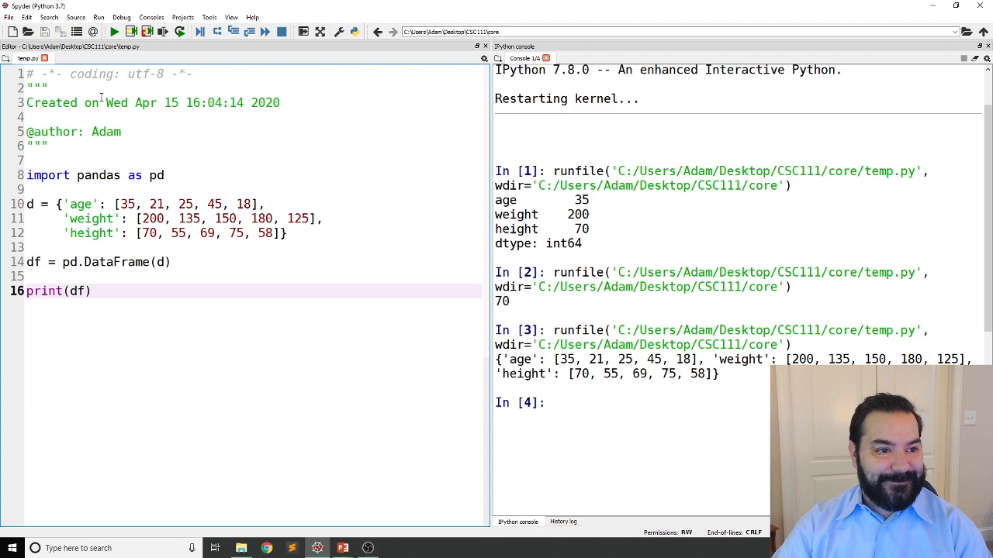
pyautogui.click(114, 31)
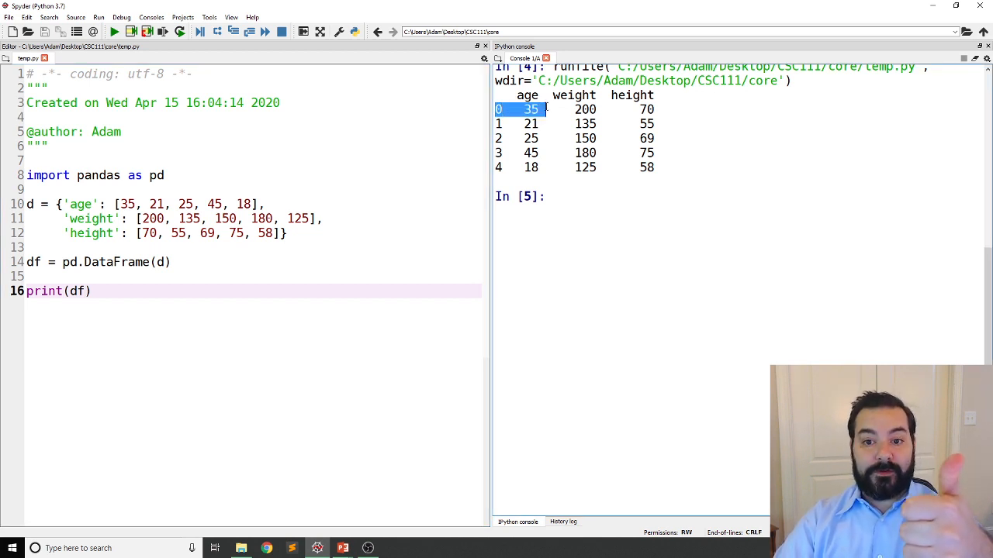
# Highlight the first row of the printed DataFrame in the console, then clear it.
pyautogui.moveTo(530, 108); pyautogui.dragTo(655, 109)
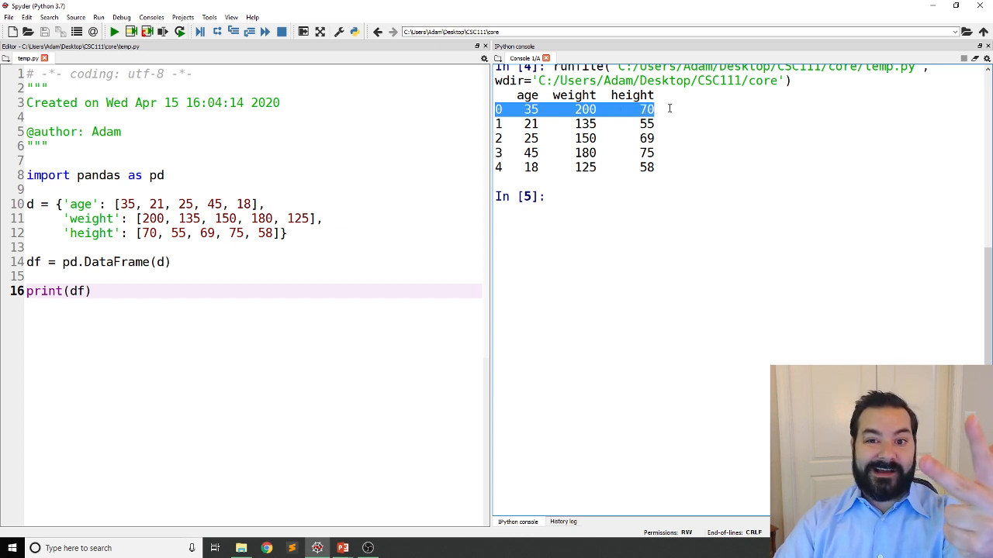
pyautogui.click(574, 124)
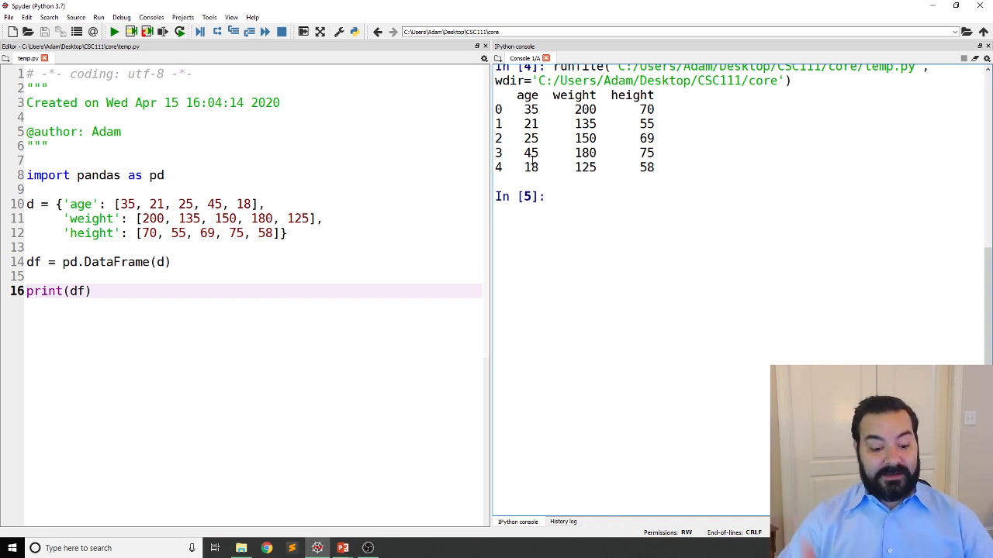
# Enter df and df['age'] in the console to show the table and its age column.
pyautogui.write('df')
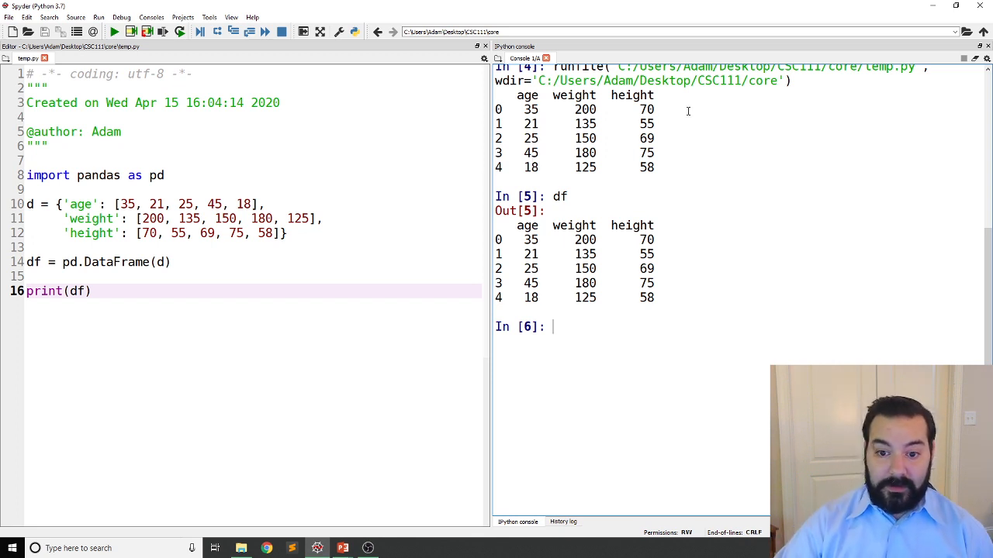
pyautogui.write("df['age")
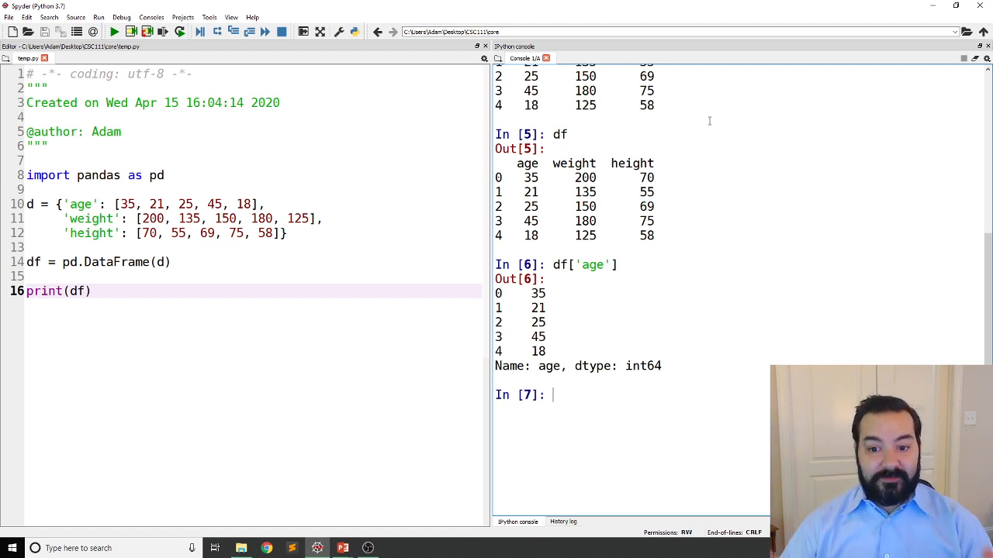
pyautogui.scroll(-3)
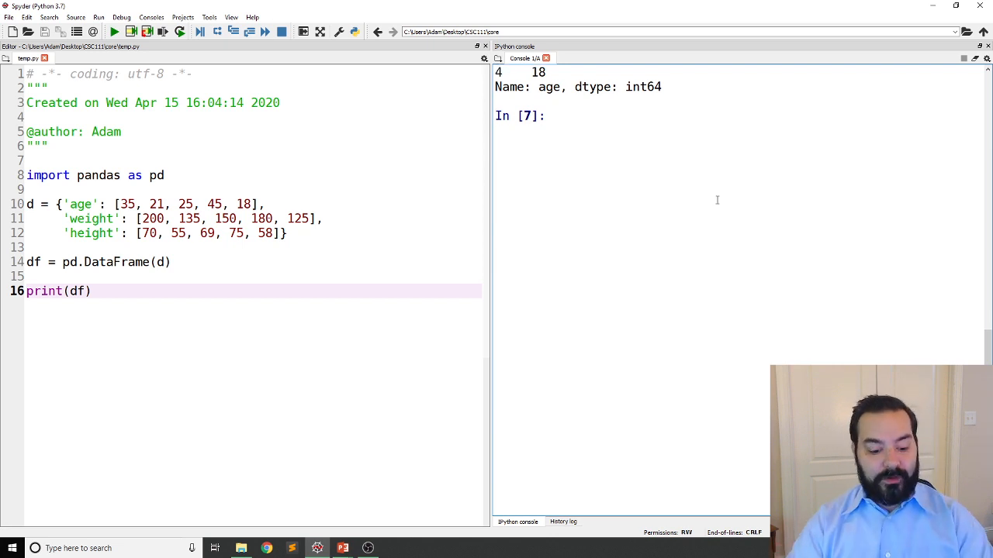
# Compute df['age'].mean() in the console, giving 28.8.
pyautogui.write("df['a")
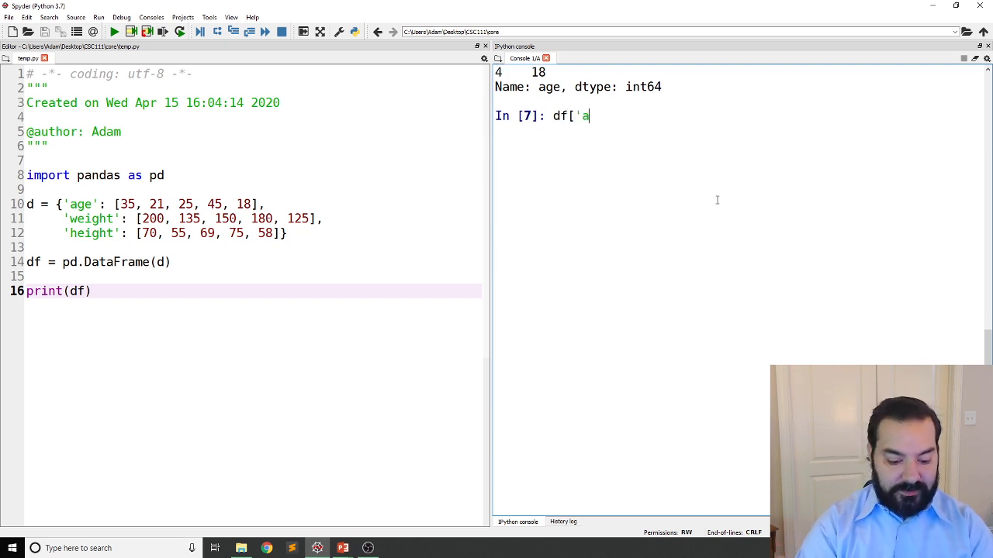
pyautogui.write("ge']")
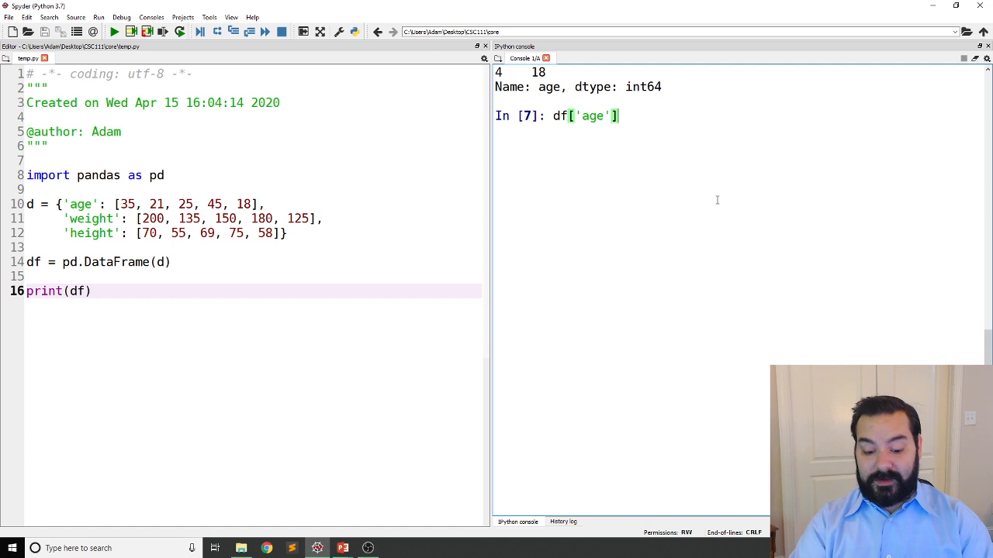
pyautogui.write('.mea')
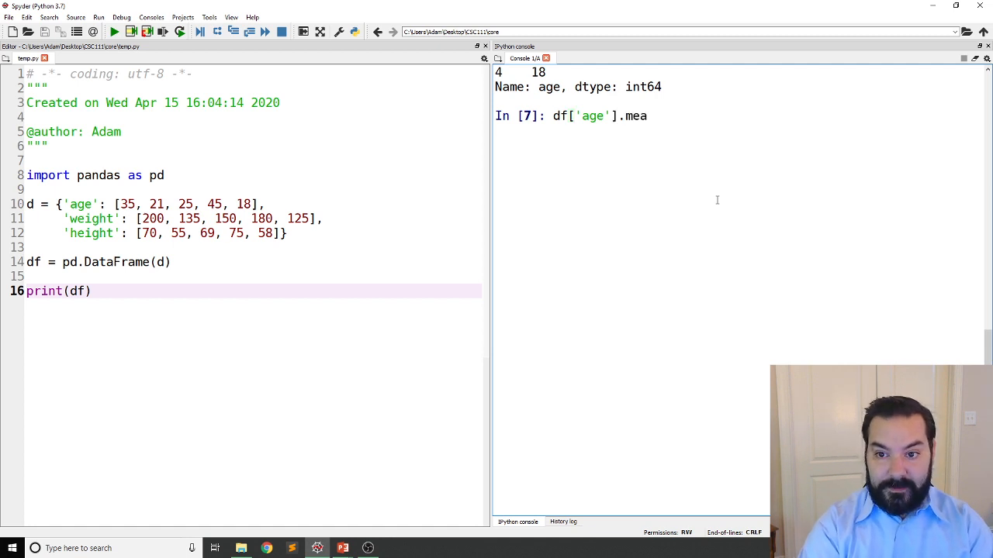
pyautogui.write('n()')
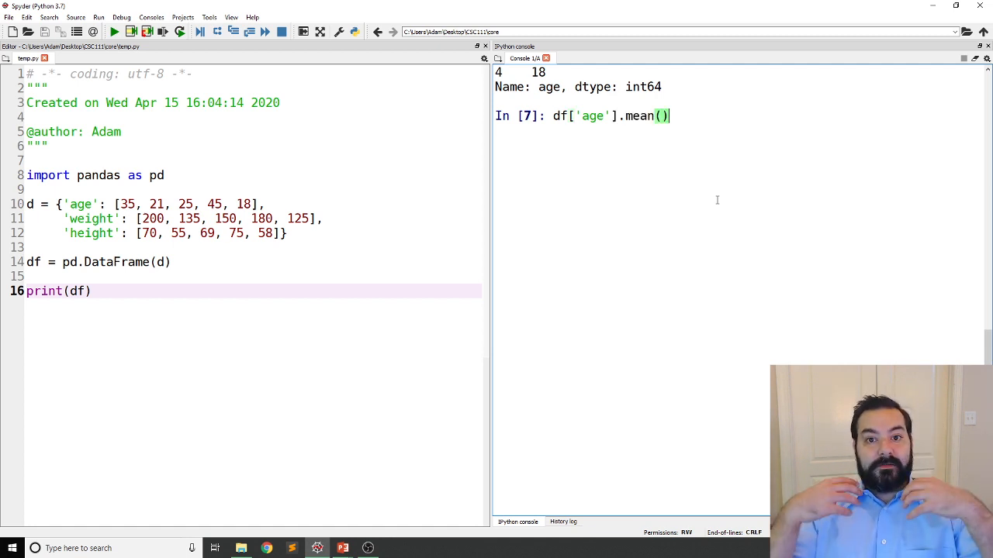
pyautogui.press('Return')
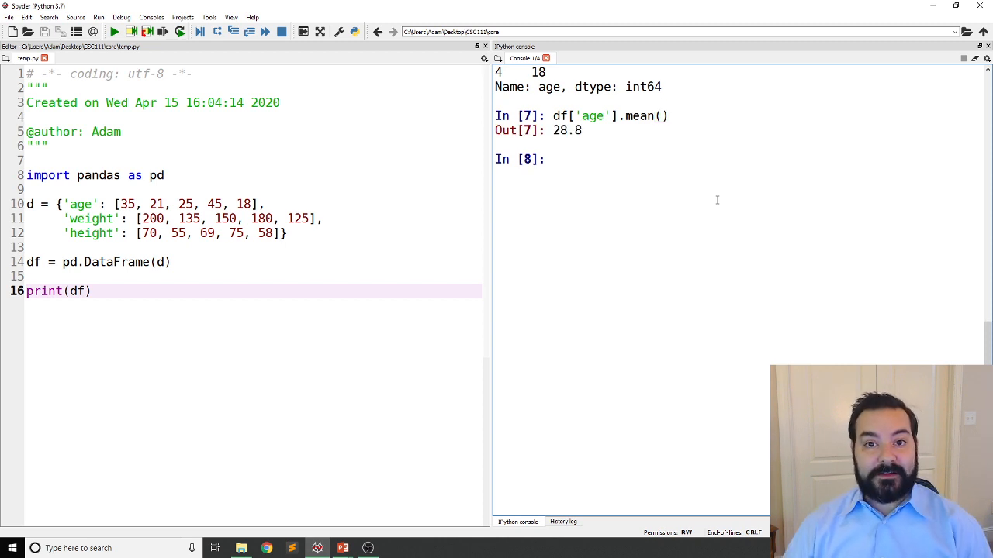
# Reuse the command for the weight and height means, giving 158.0 and 65.4.
pyautogui.click(552, 159)
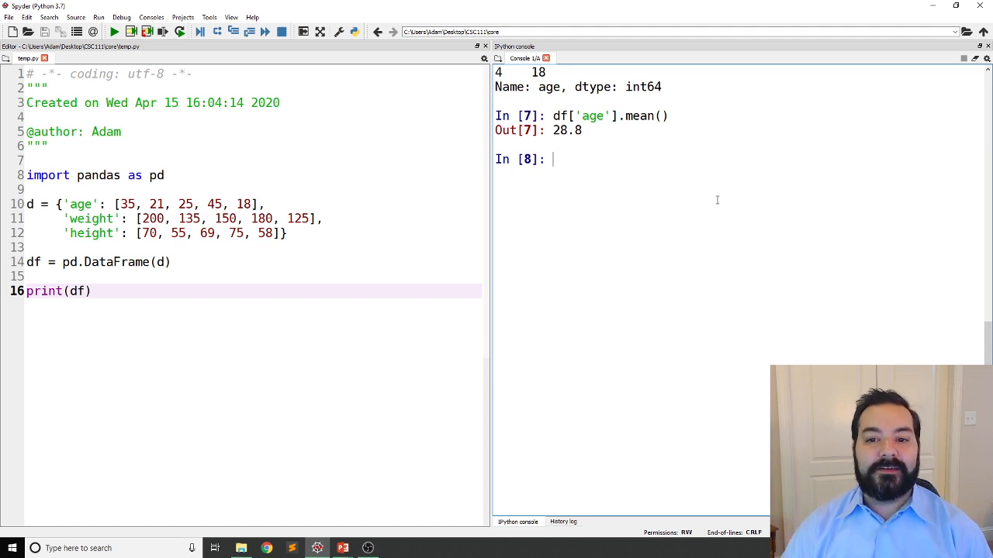
pyautogui.write("df['age'].mean()")
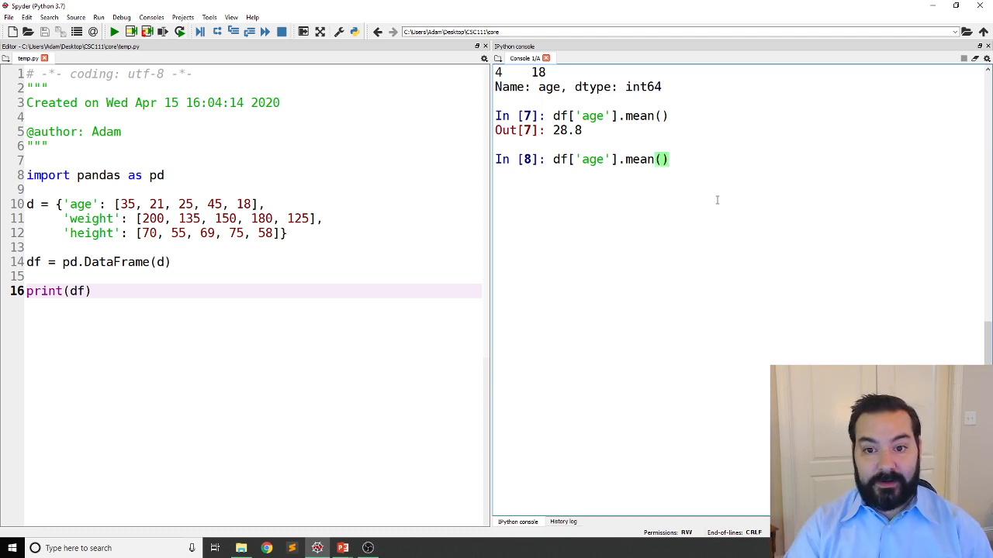
pyautogui.doubleClick(597, 158)
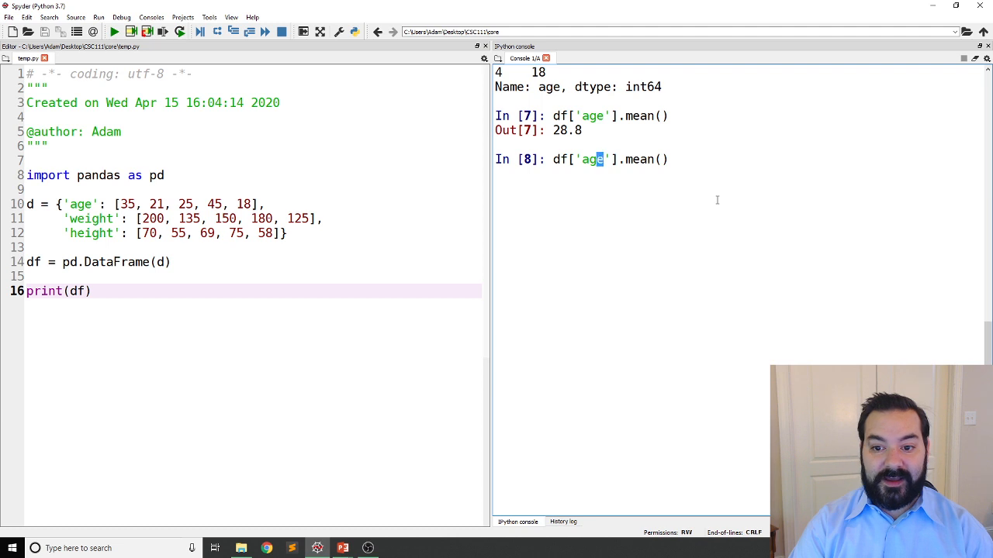
pyautogui.write('weight')
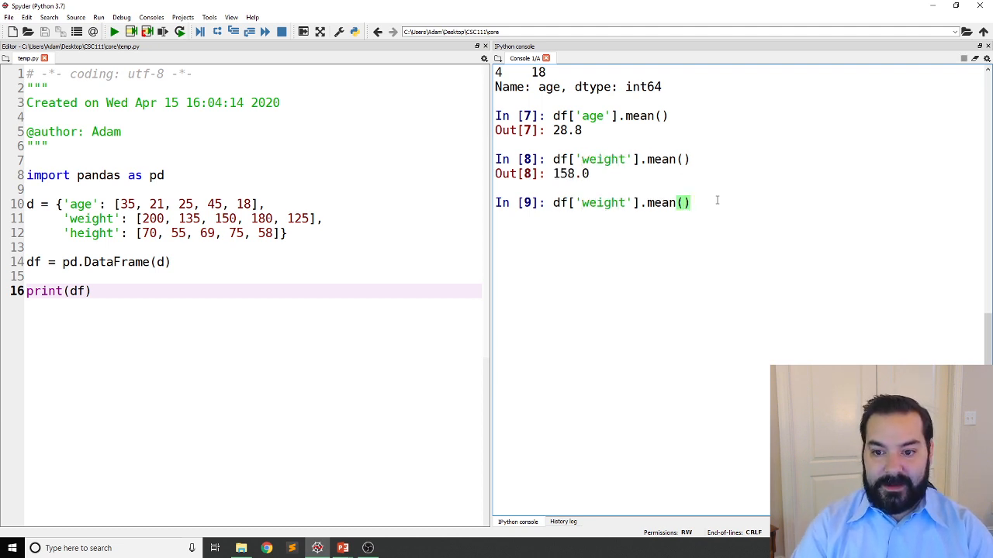
pyautogui.write('height')
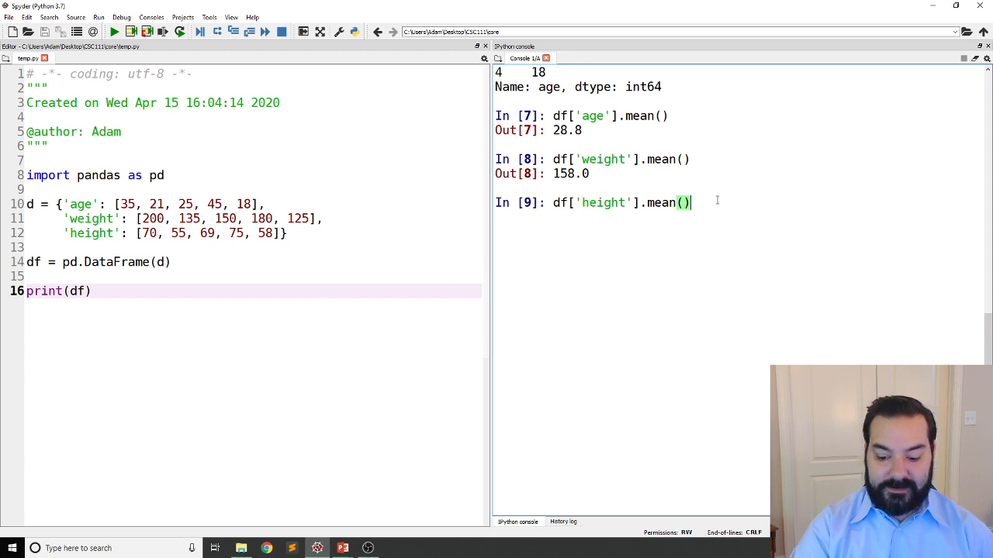
pyautogui.press('Return')
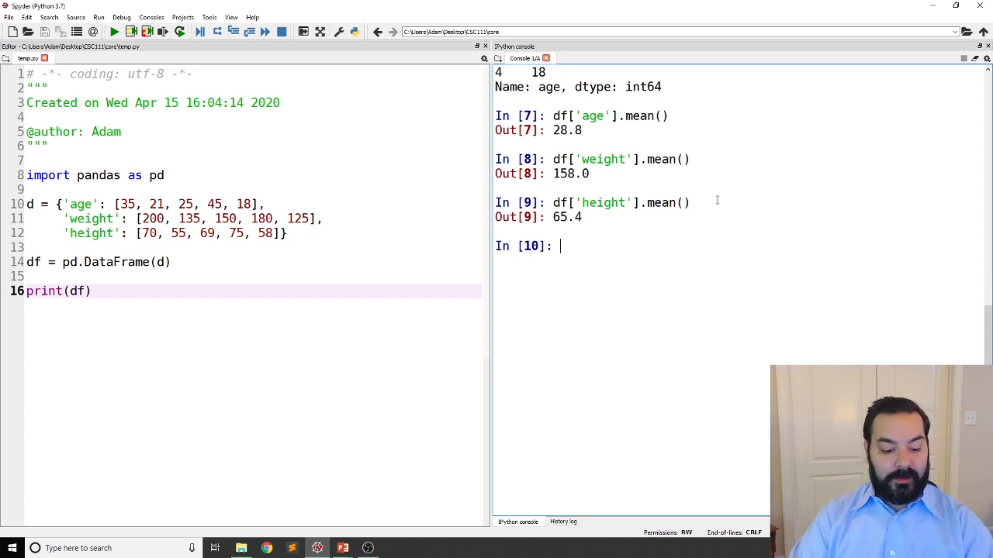
# Run df.describe() in the console to get count, mean, std, min, quartiles and max for age, weight, height.
pyautogui.write('df')
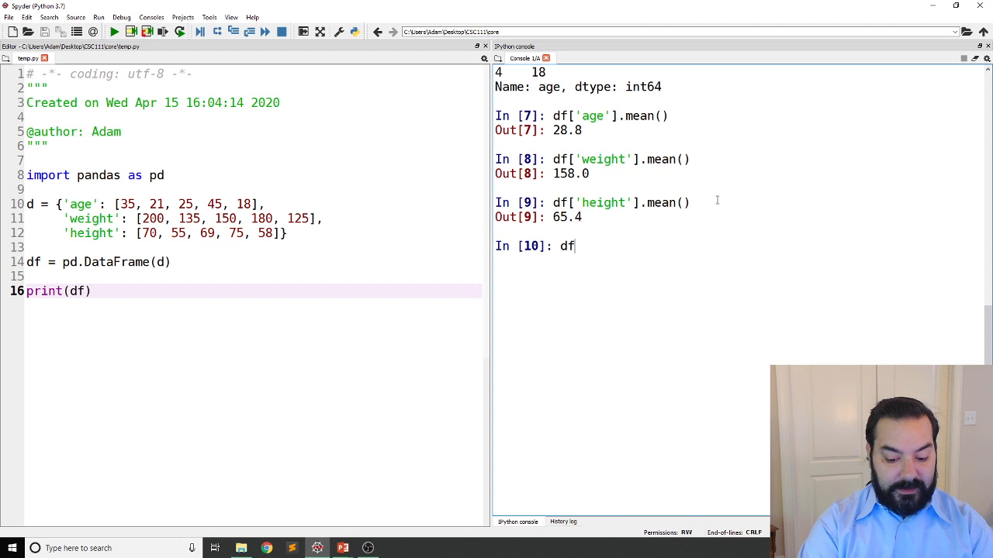
pyautogui.write('.descri')
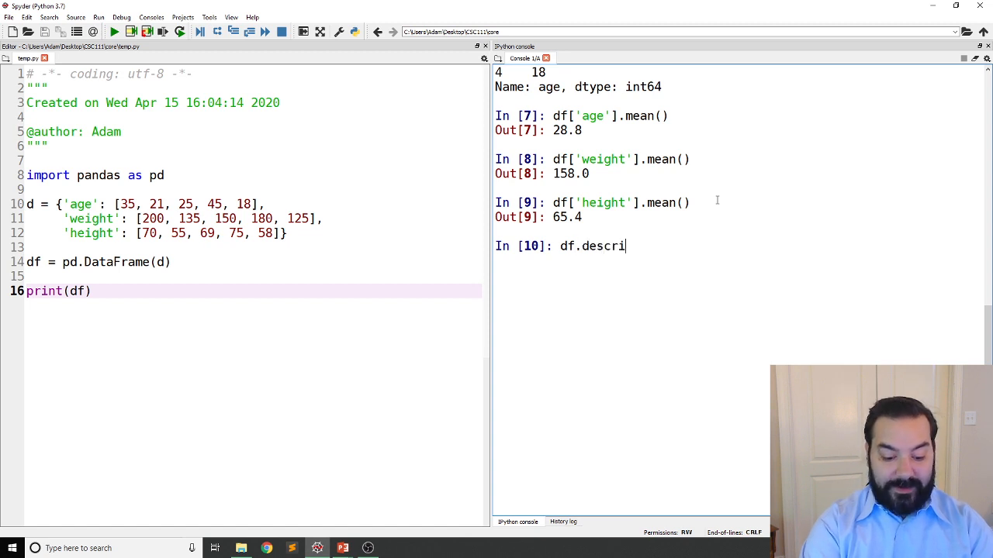
pyautogui.write('be()')
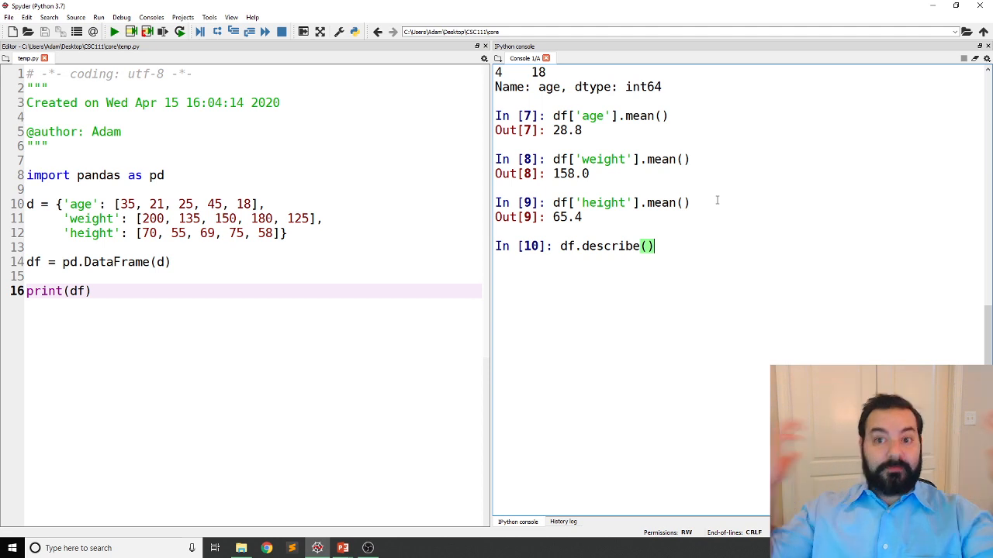
pyautogui.press('Return')
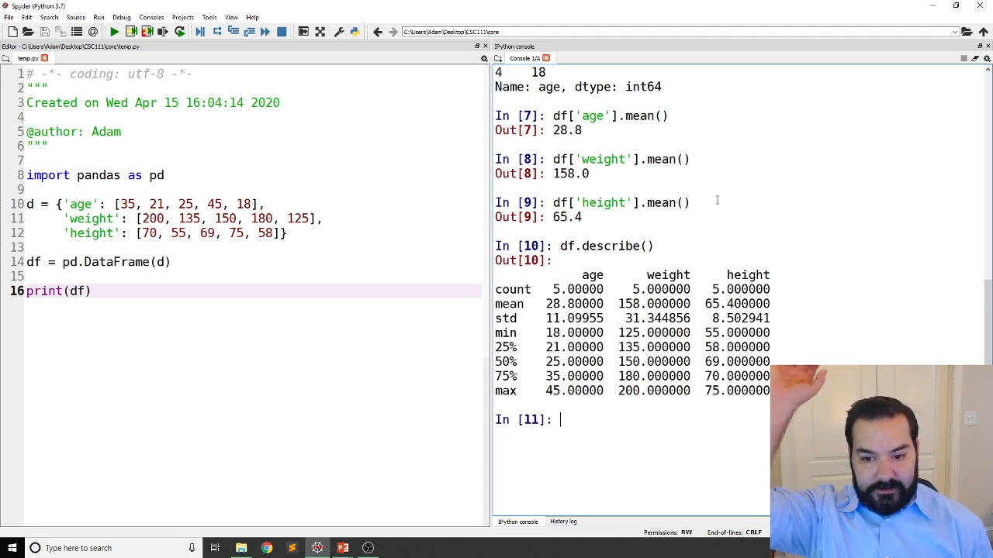
pyautogui.scroll(-3)
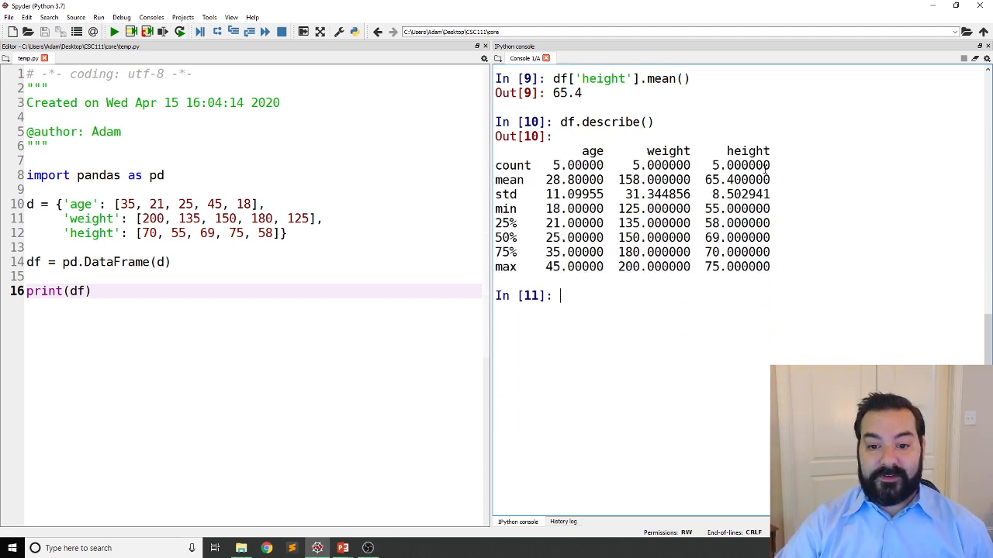